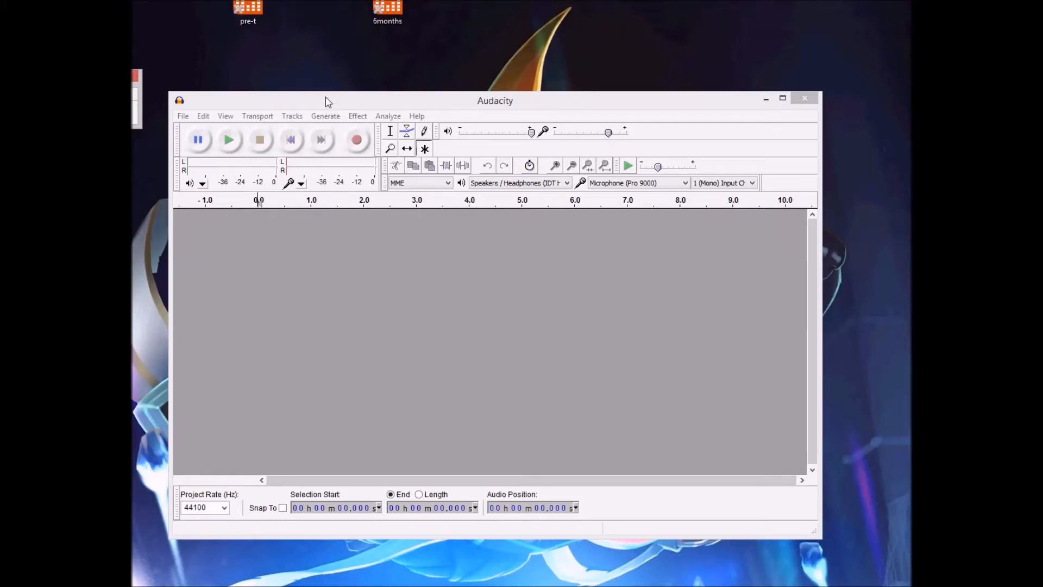
pyautogui.moveTo(327, 94)
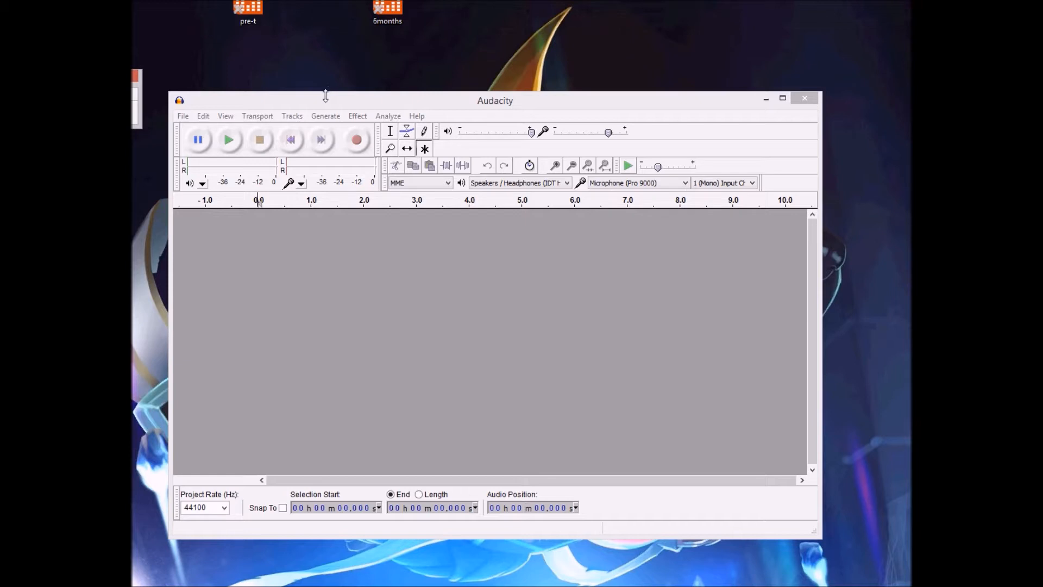
pyautogui.moveTo(317, 106)
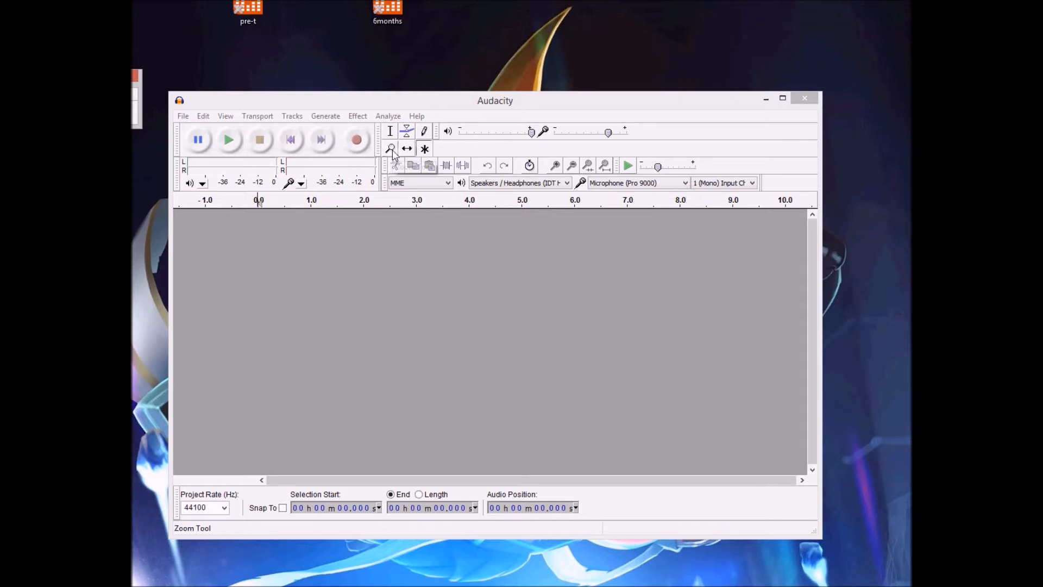
pyautogui.moveTo(375, 104)
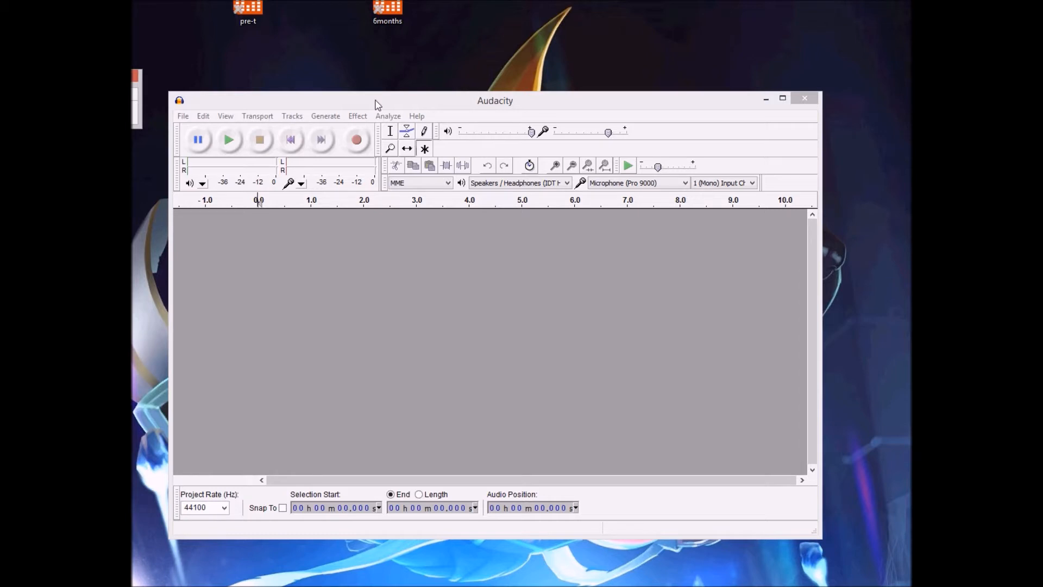
pyautogui.moveTo(509, 105)
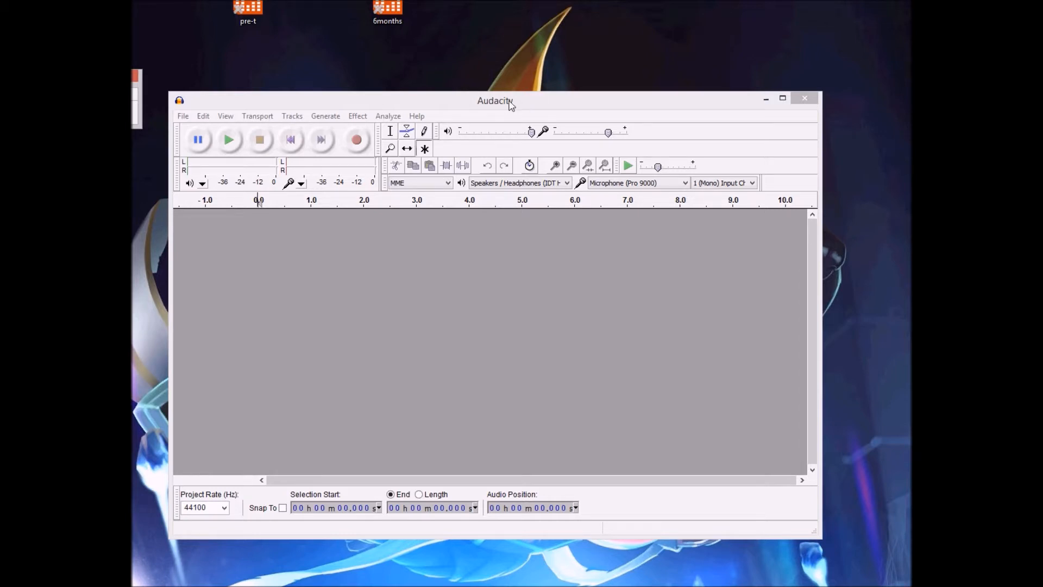
pyautogui.moveTo(473, 104)
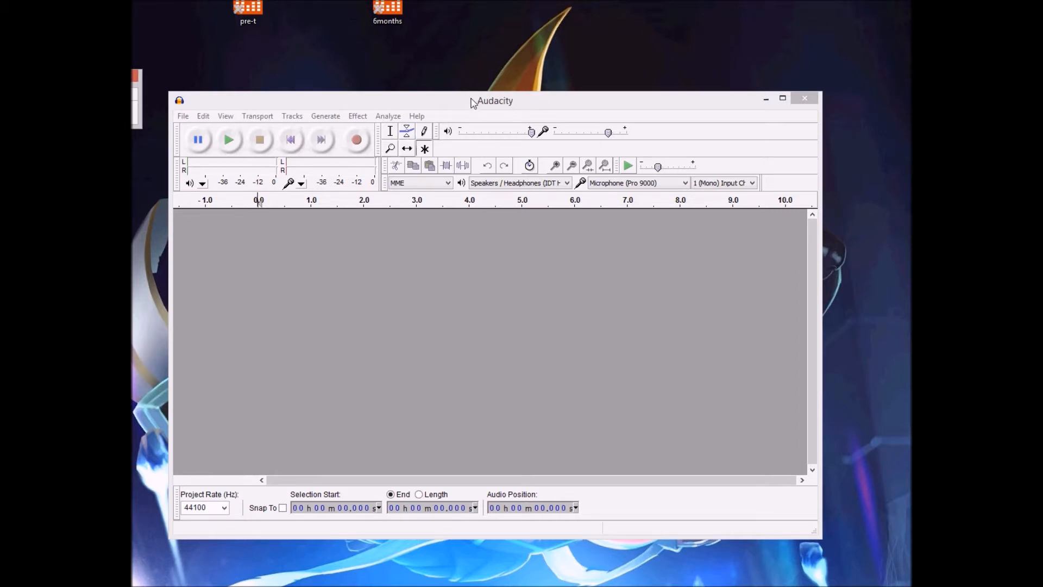
pyautogui.moveTo(497, 90)
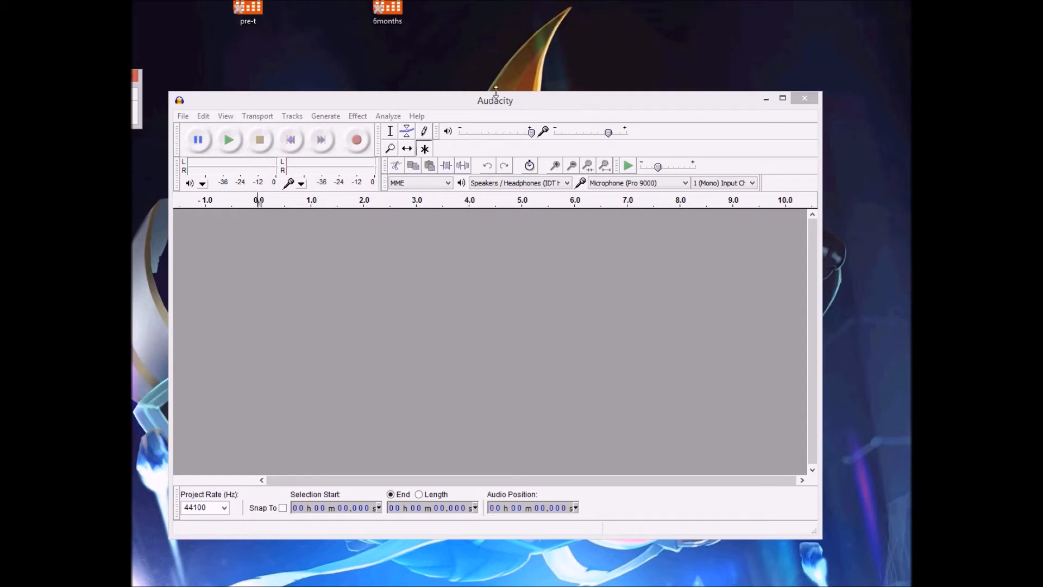
pyautogui.moveTo(449, 92)
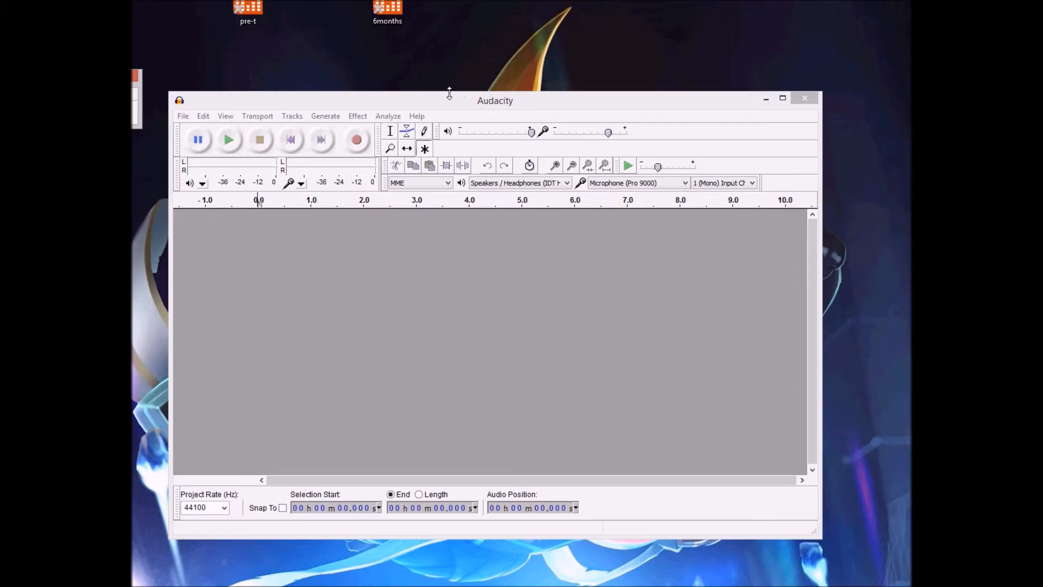
pyautogui.moveTo(398, 103)
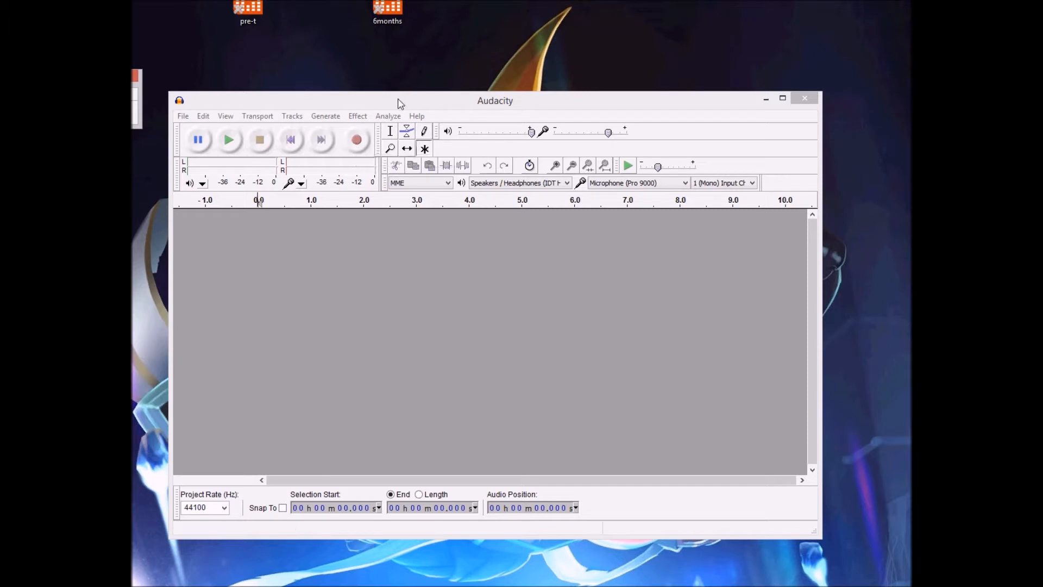
pyautogui.moveTo(357, 140)
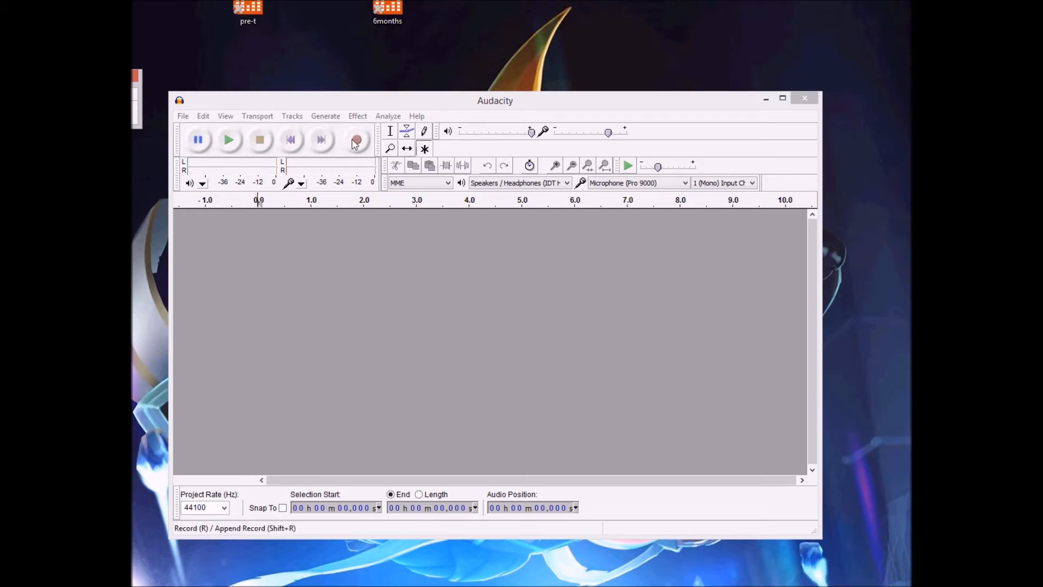
pyautogui.moveTo(402, 108)
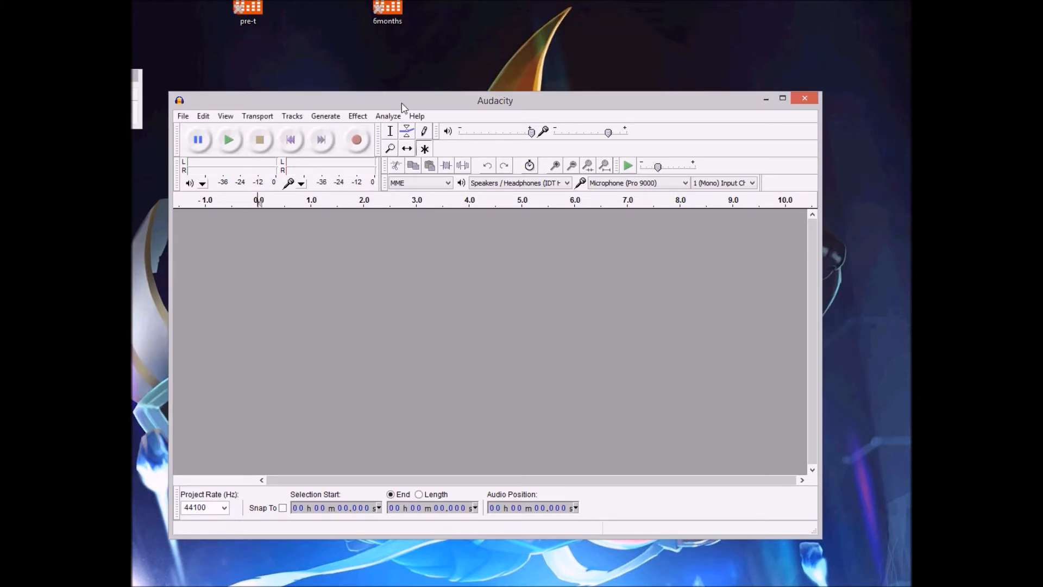
# Record a voice clip of about three and a half seconds and mark a spot near its end
pyautogui.click(356, 139)
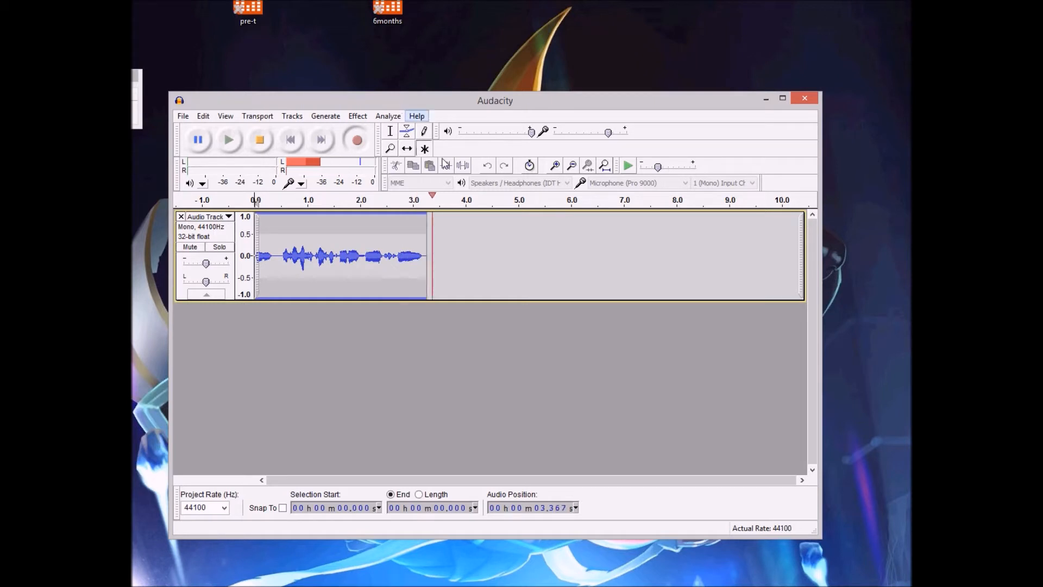
pyautogui.click(425, 149)
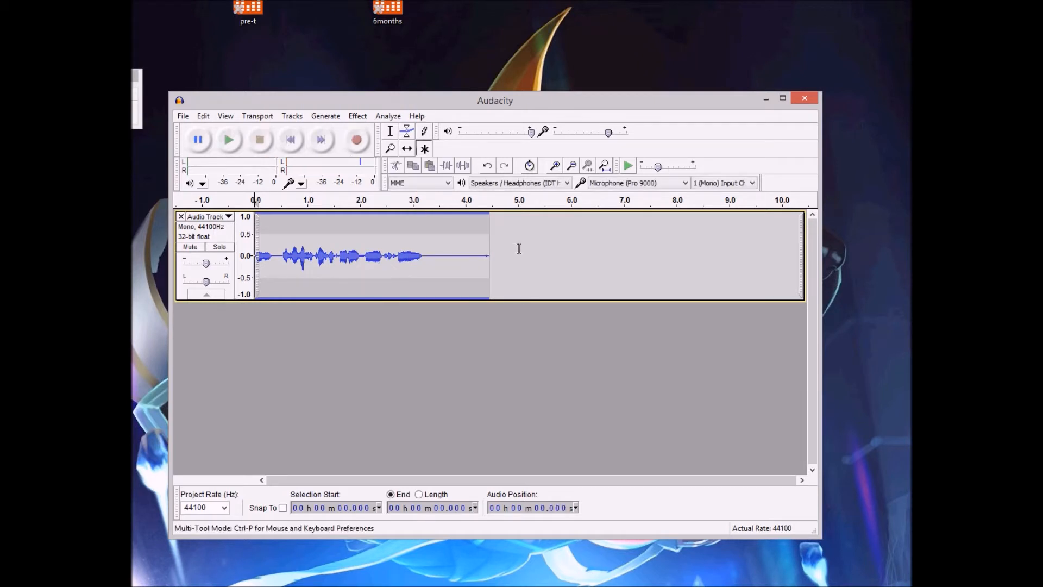
pyautogui.click(538, 256)
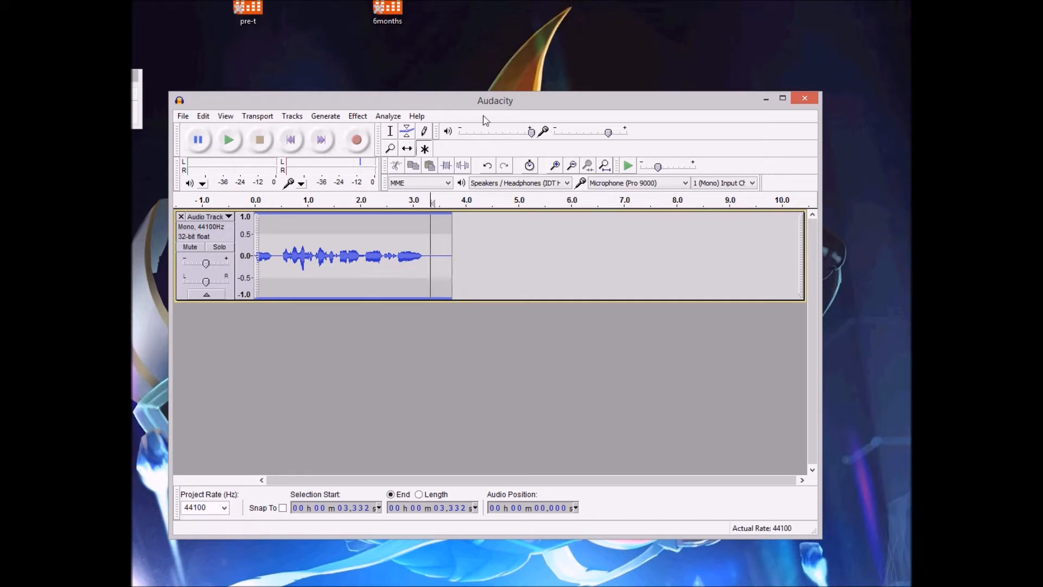
pyautogui.moveTo(183, 116)
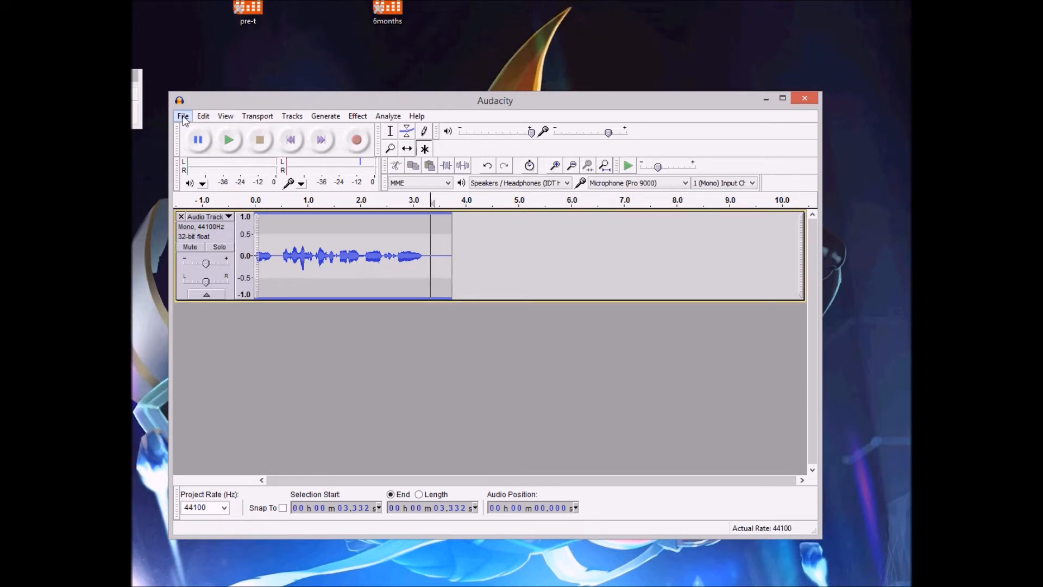
# Export the clip as an MP3 named 'testing' to the desktop with empty metadata
pyautogui.click(183, 116)
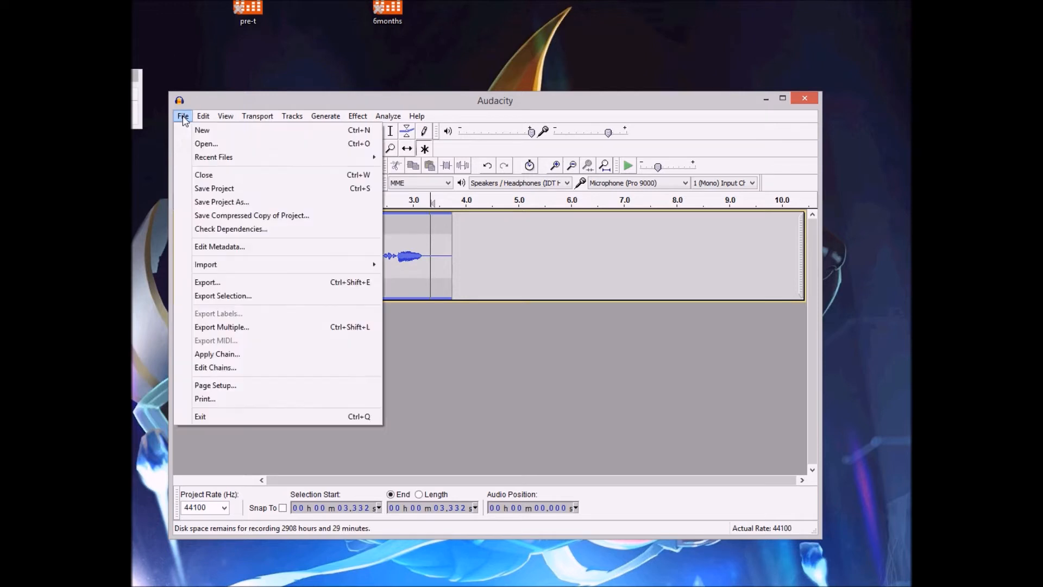
pyautogui.moveTo(235, 282)
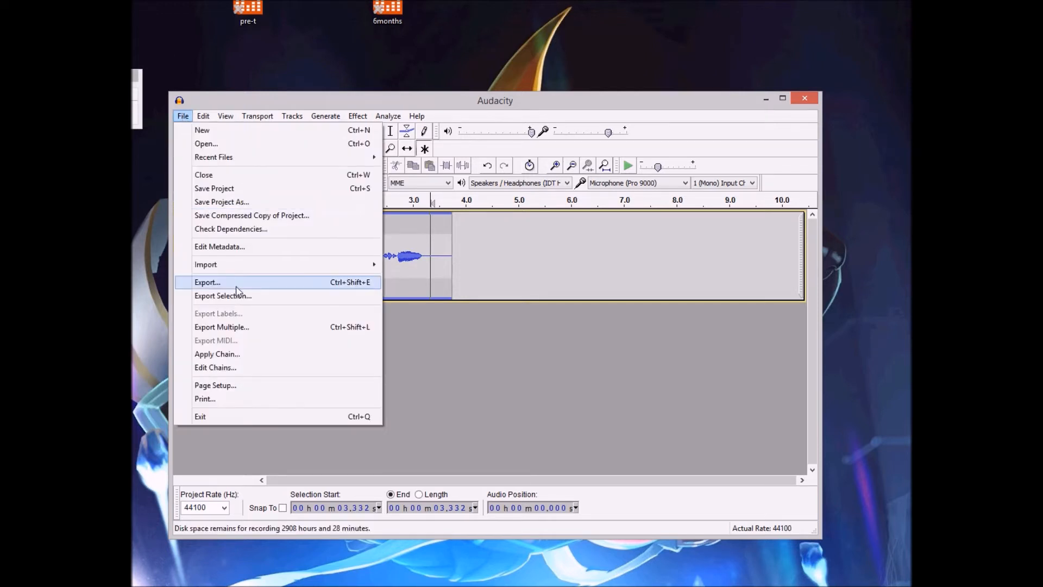
pyautogui.click(206, 282)
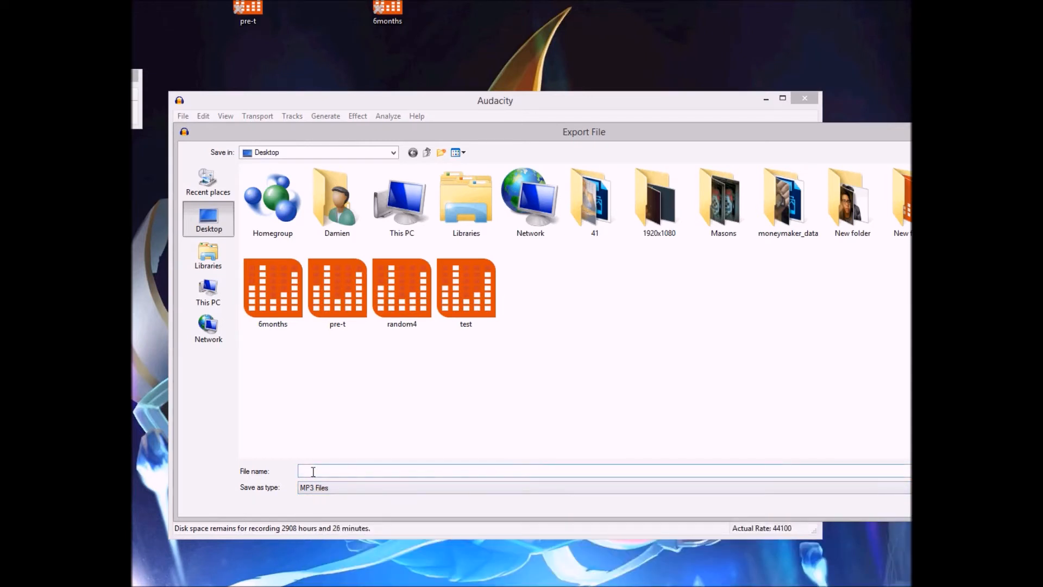
pyautogui.write('test')
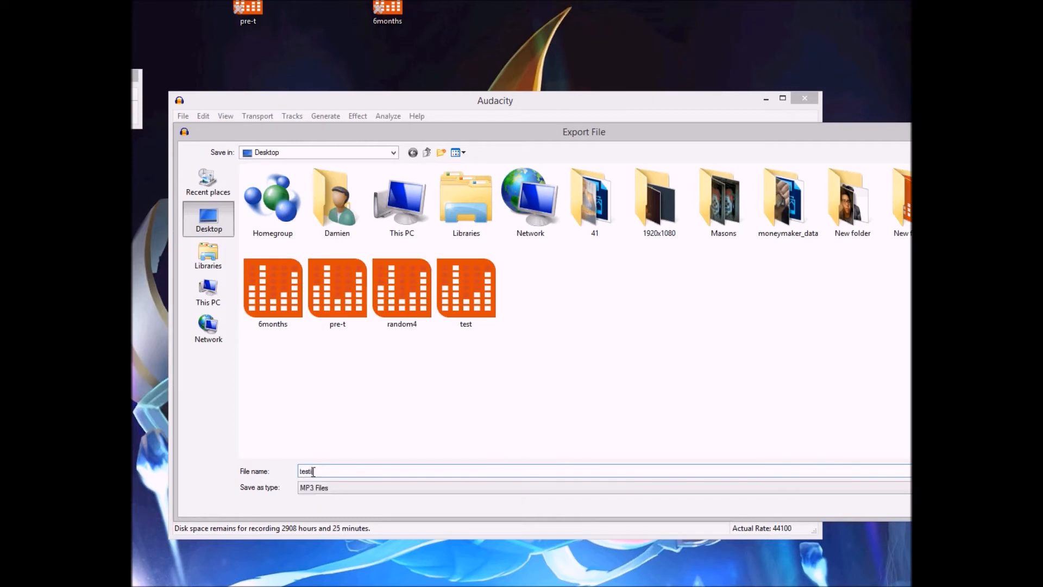
pyautogui.write('ing')
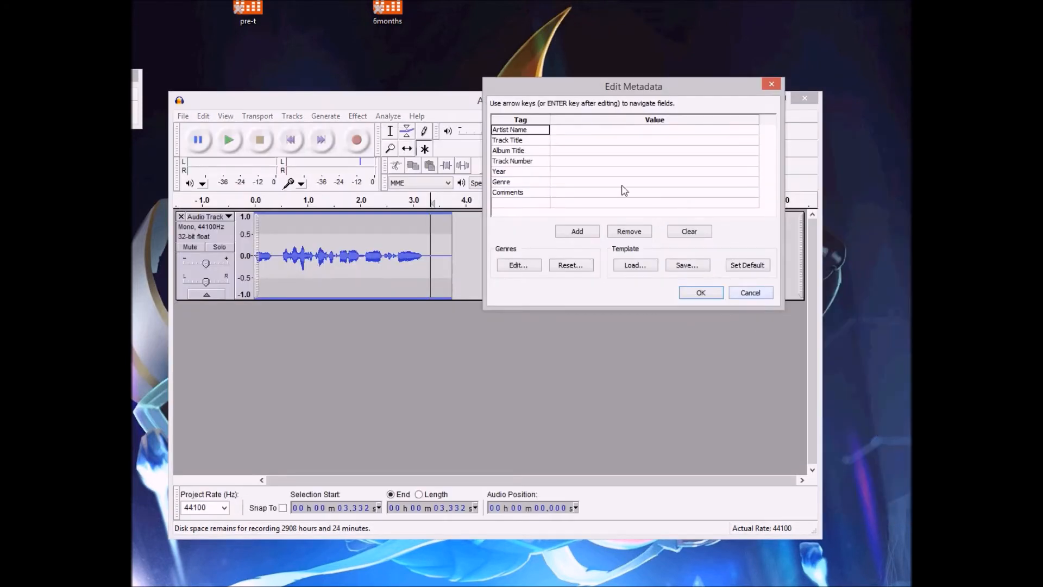
pyautogui.click(699, 292)
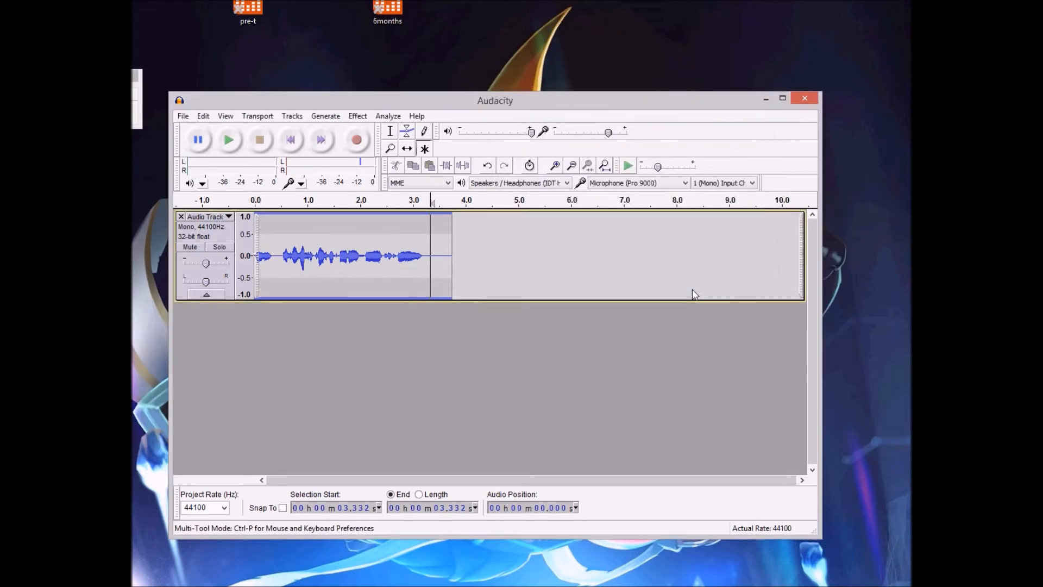
pyautogui.moveTo(182, 195)
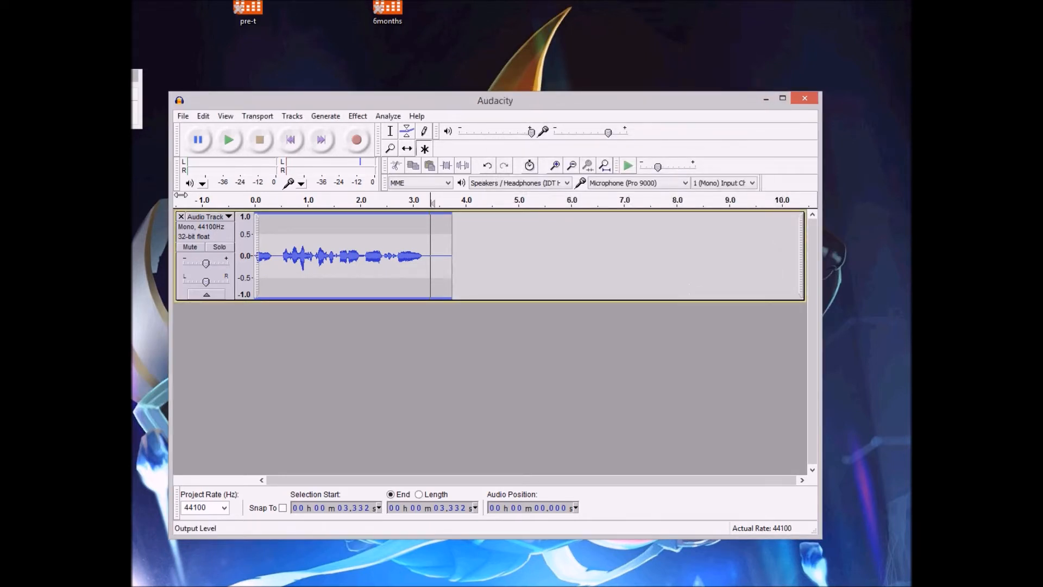
pyautogui.moveTo(181, 217)
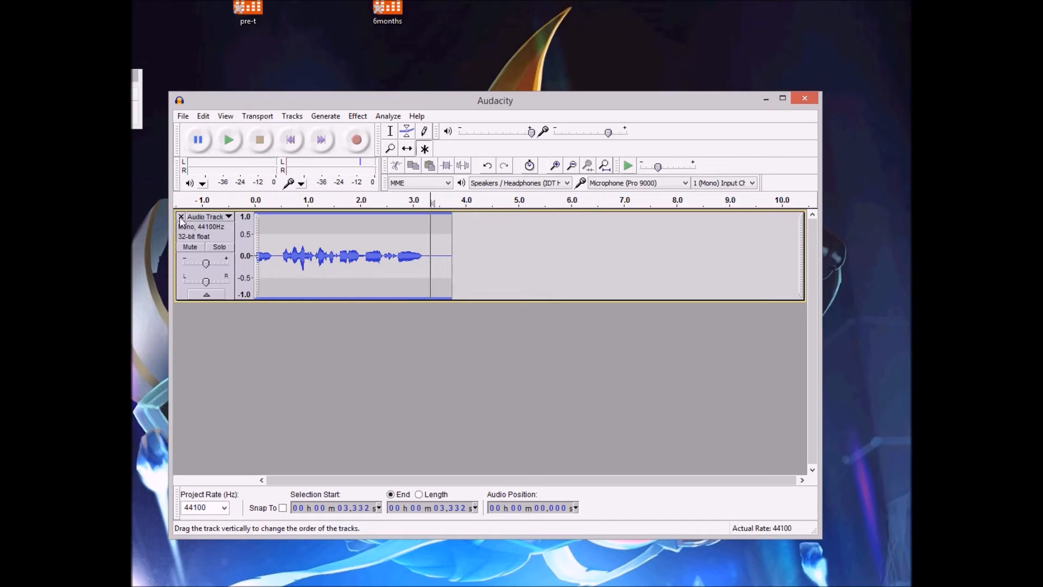
# Mute the first track, return to the start and record a second voice take
pyautogui.click(291, 140)
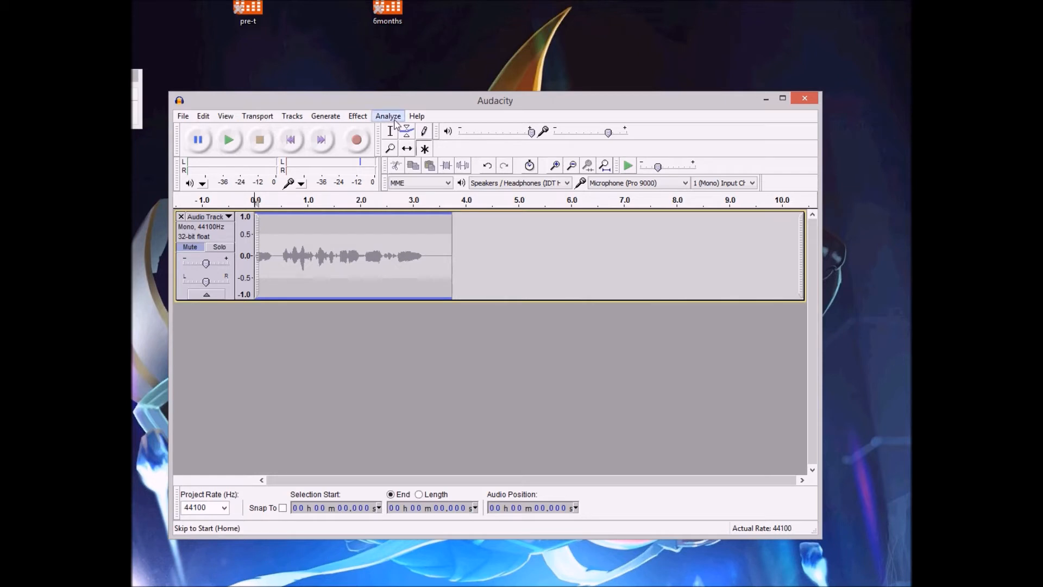
pyautogui.click(358, 140)
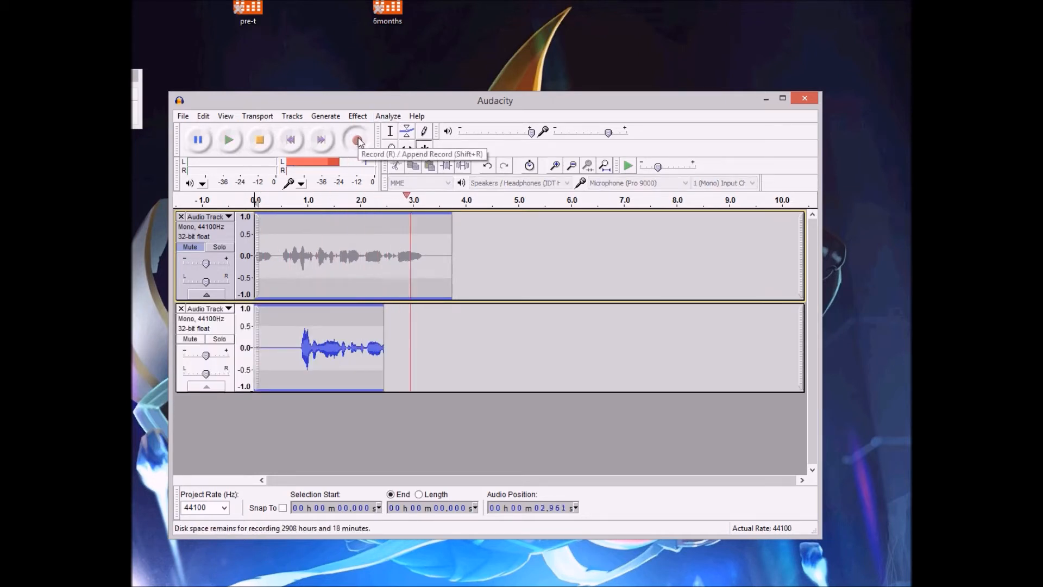
pyautogui.click(356, 140)
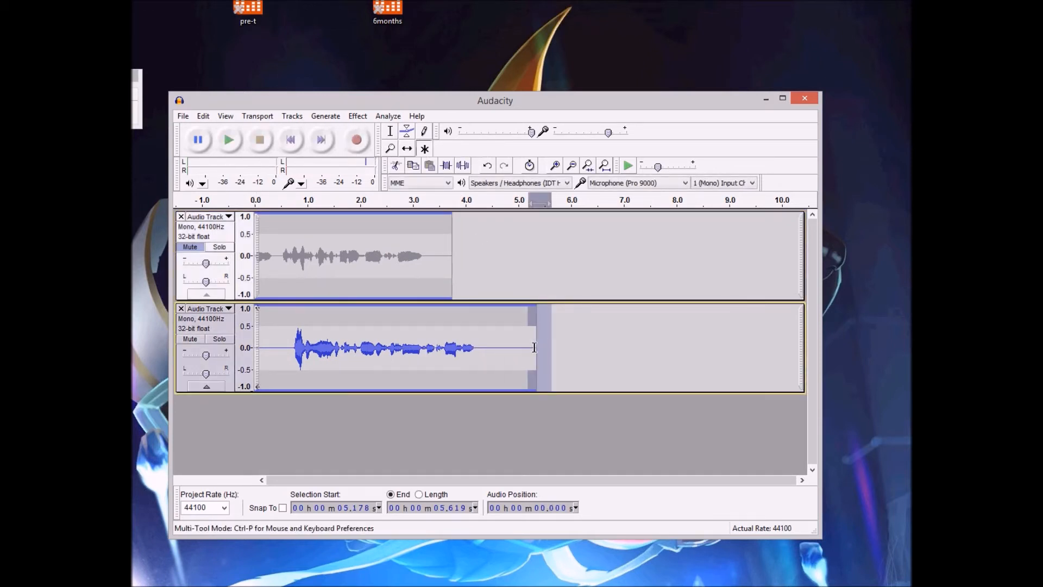
pyautogui.moveTo(544, 360)
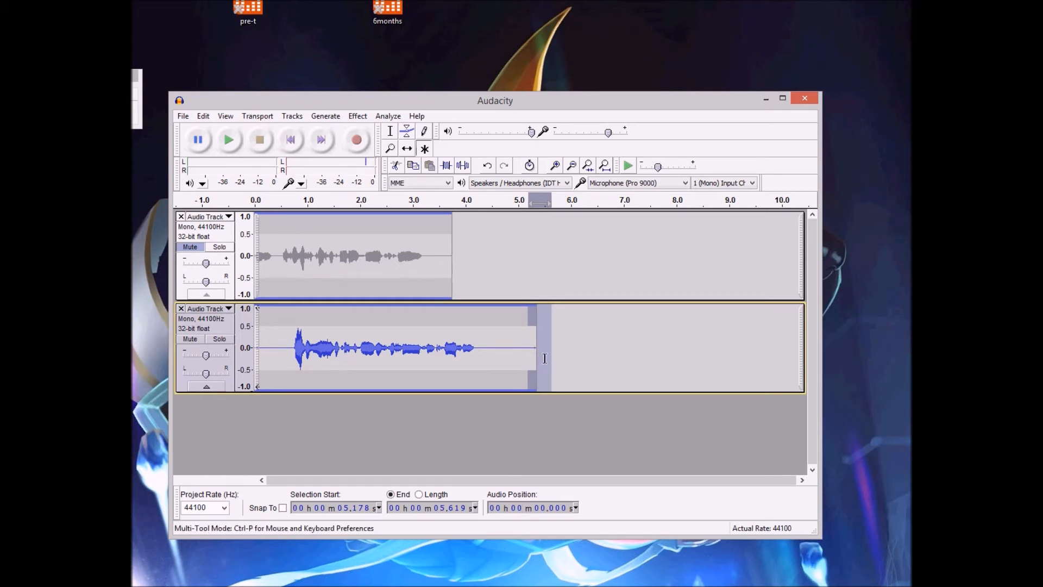
# Trim the silent tail of the second take and remove the first recording's track
pyautogui.click(279, 343)
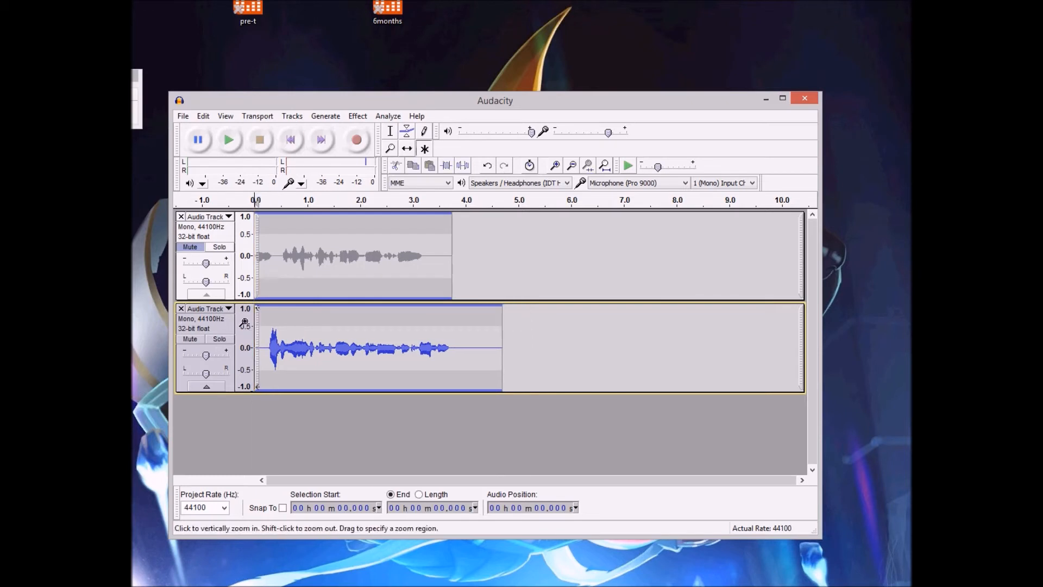
pyautogui.click(357, 342)
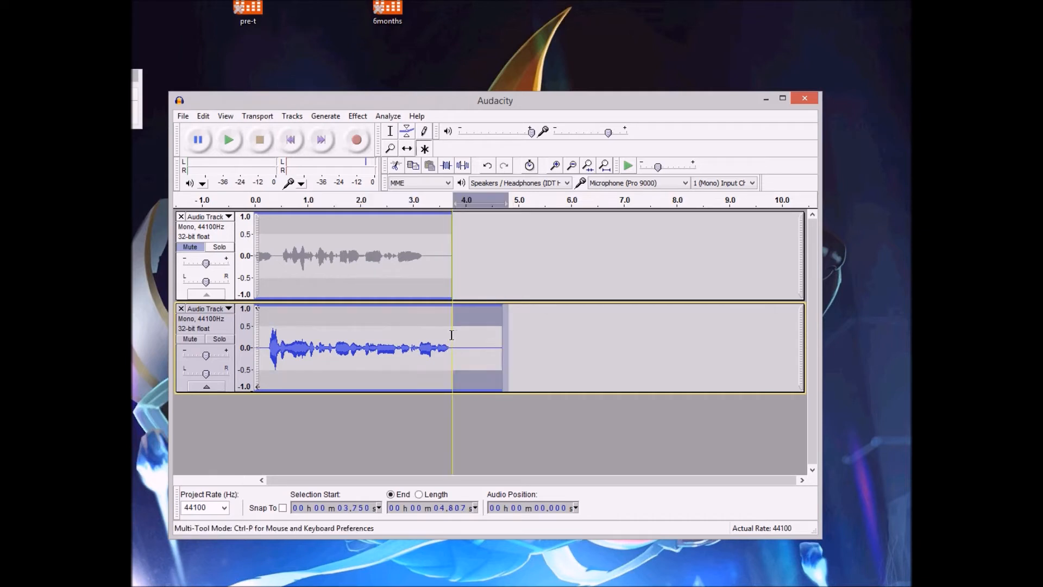
pyautogui.click(546, 347)
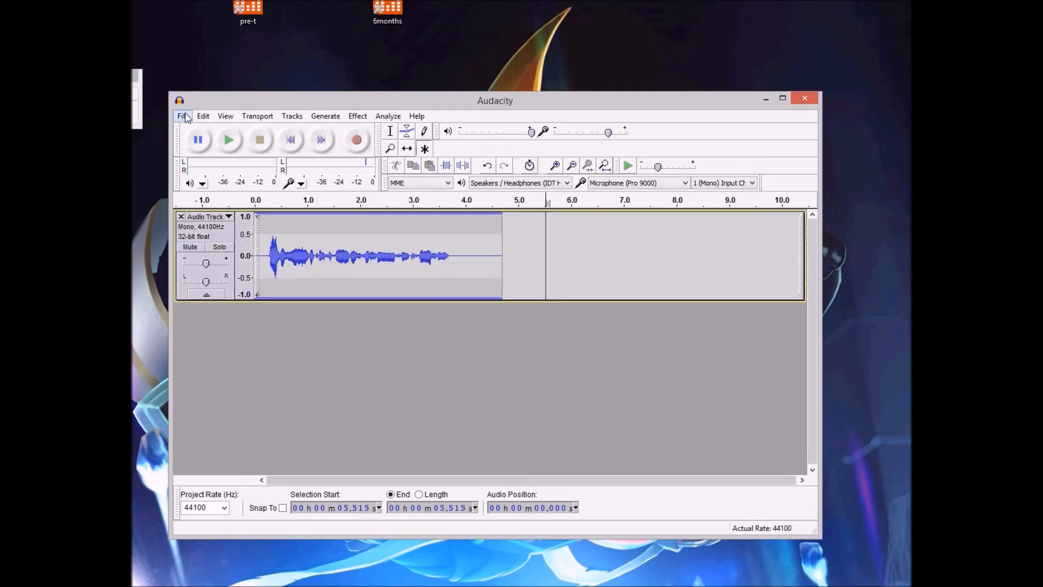
# Export the remaining clip as an MP3 named 'testing2' with empty metadata
pyautogui.click(183, 117)
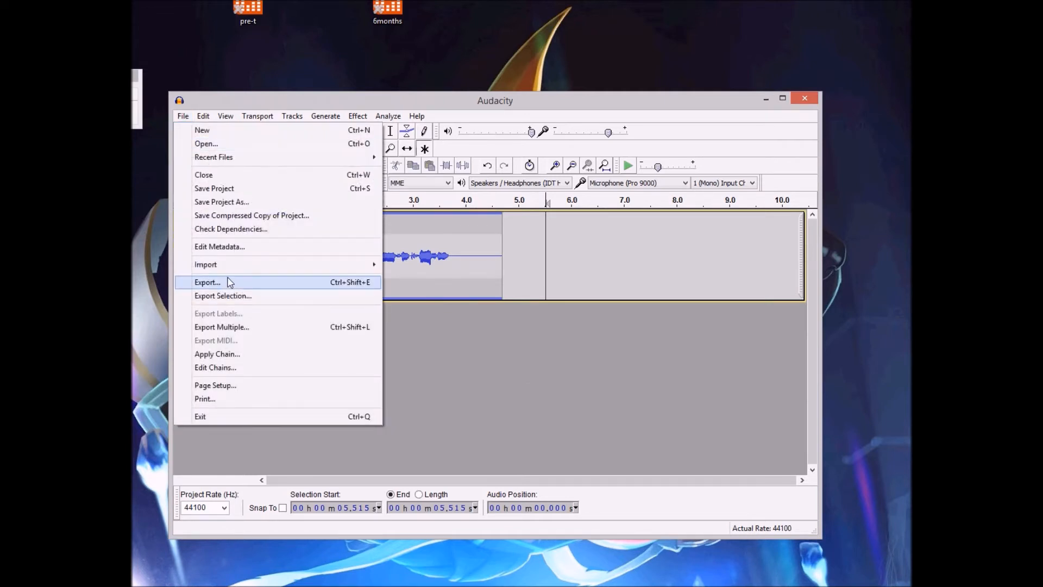
pyautogui.click(207, 282)
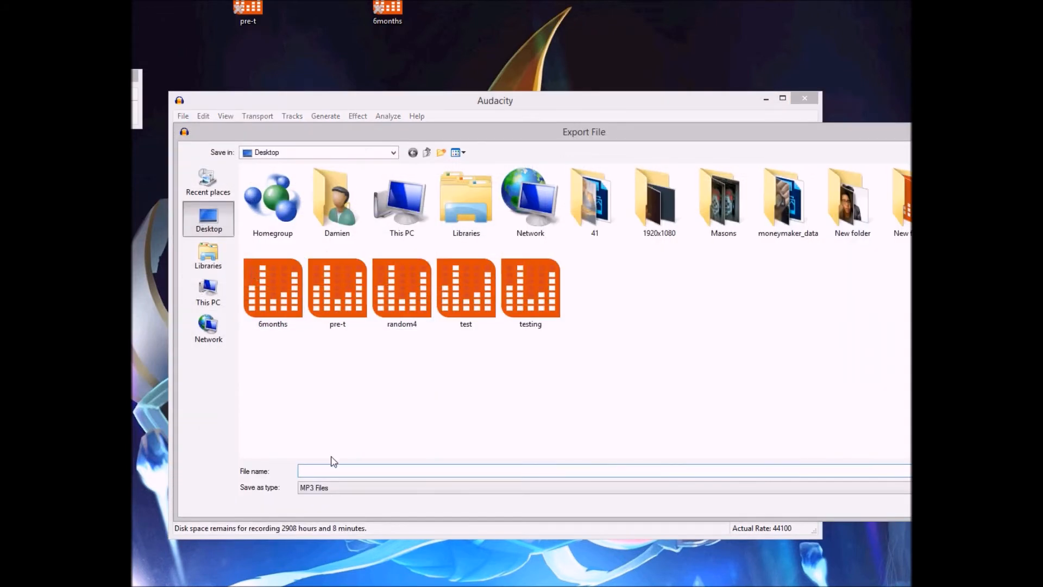
pyautogui.write('testing2')
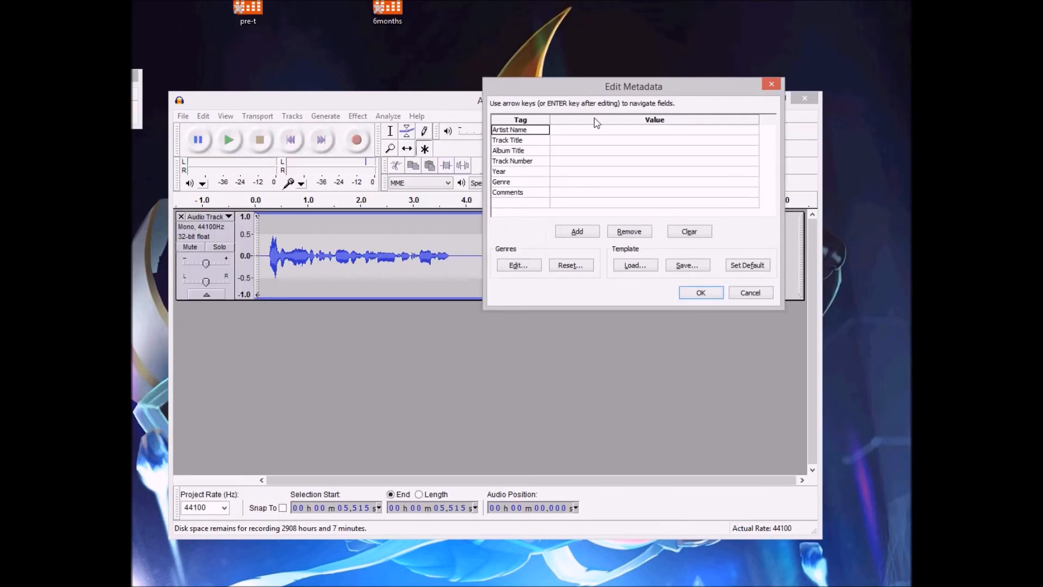
pyautogui.click(699, 292)
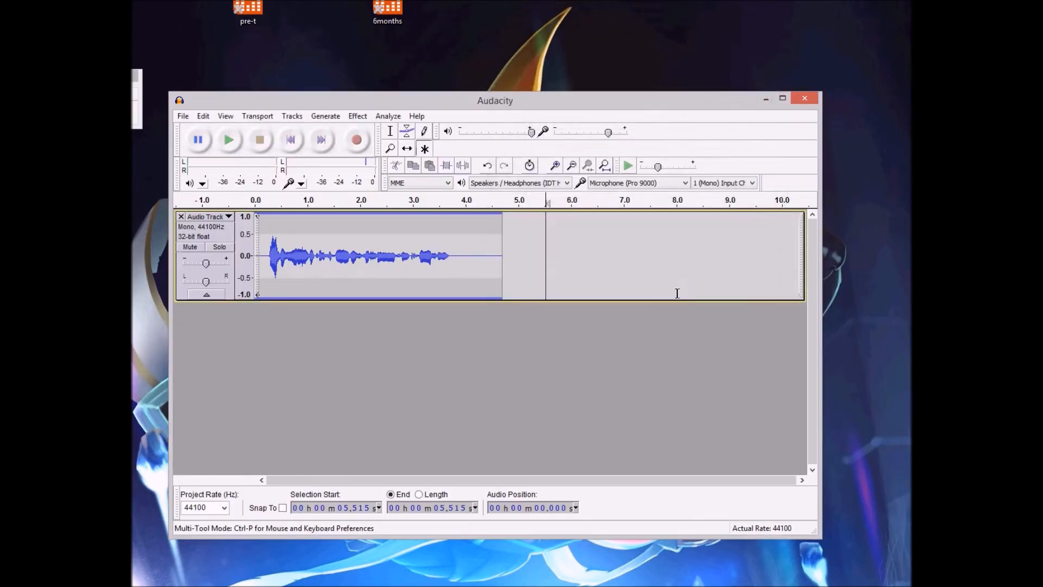
pyautogui.moveTo(601, 147)
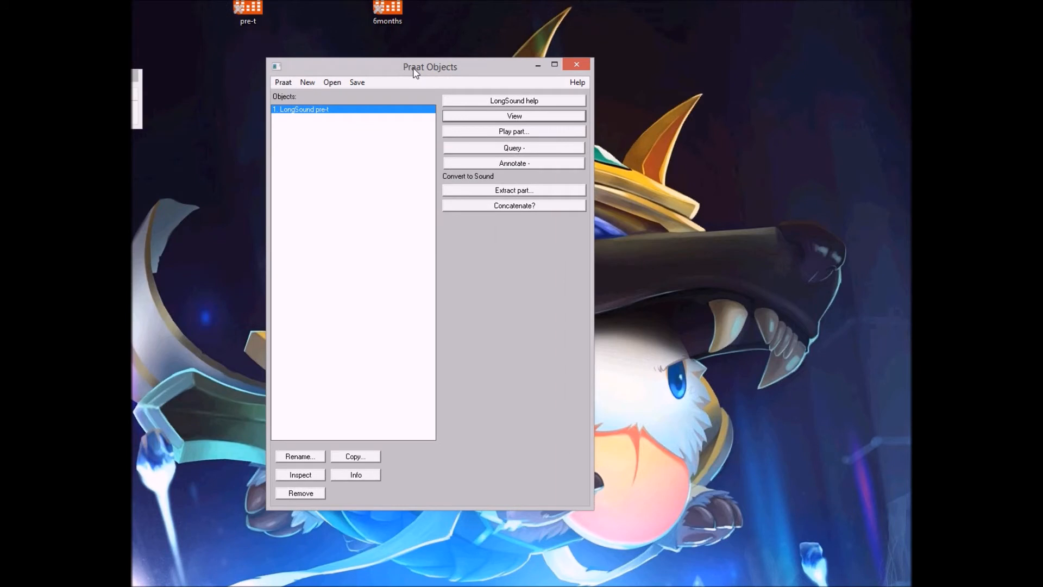
pyautogui.moveTo(338, 22)
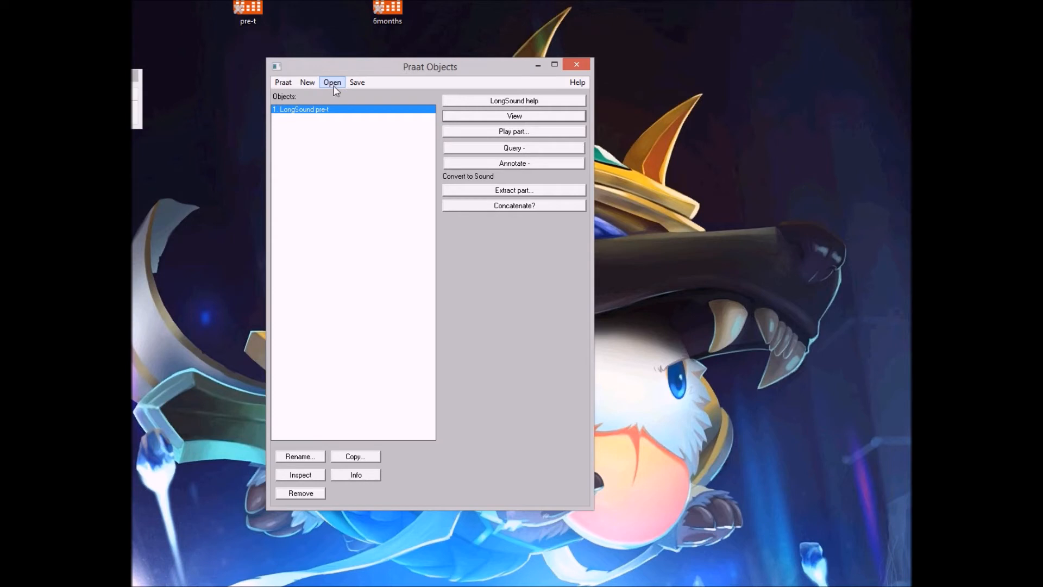
# Load the pre-t and 6months desktop recordings as long sounds, dismissing the MP3 timing warning
pyautogui.click(332, 81)
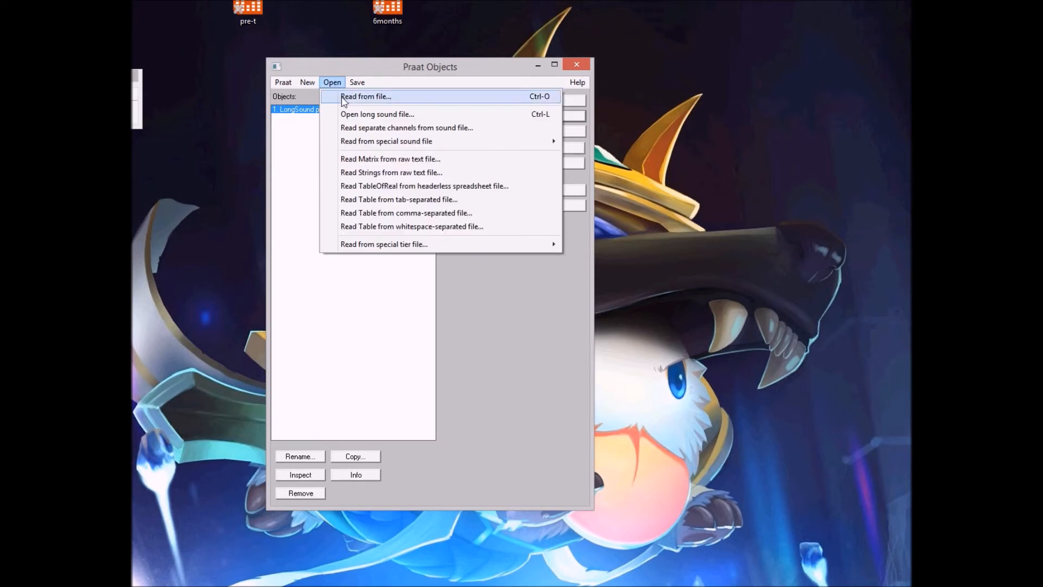
pyautogui.moveTo(416, 114)
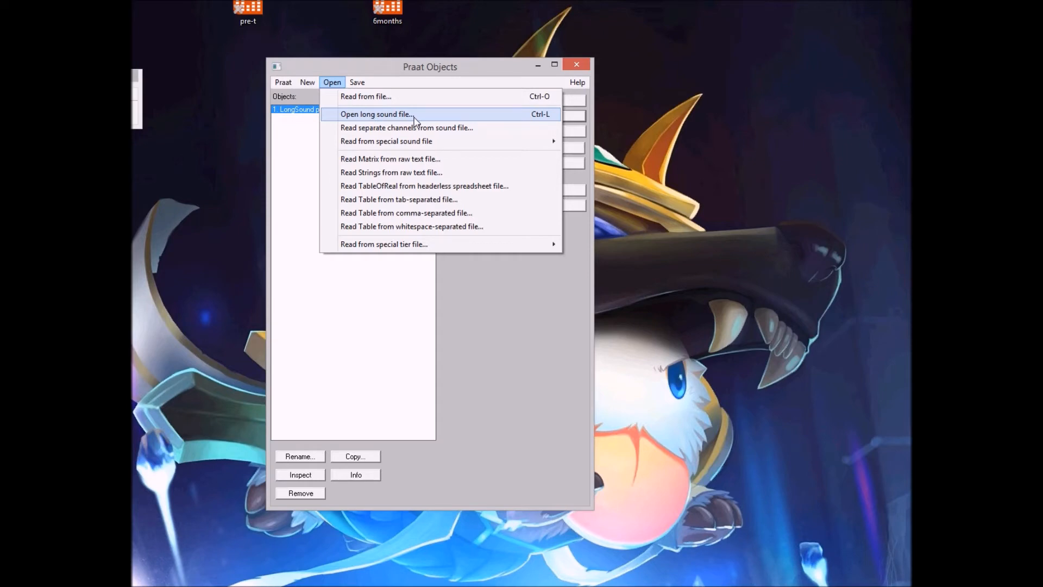
pyautogui.click(376, 114)
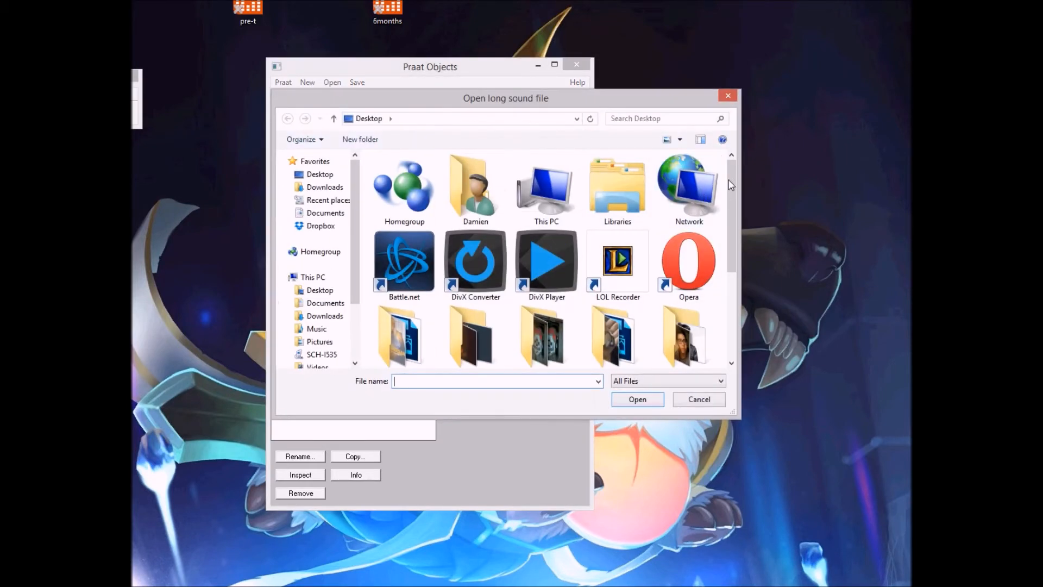
pyautogui.scroll(-3)
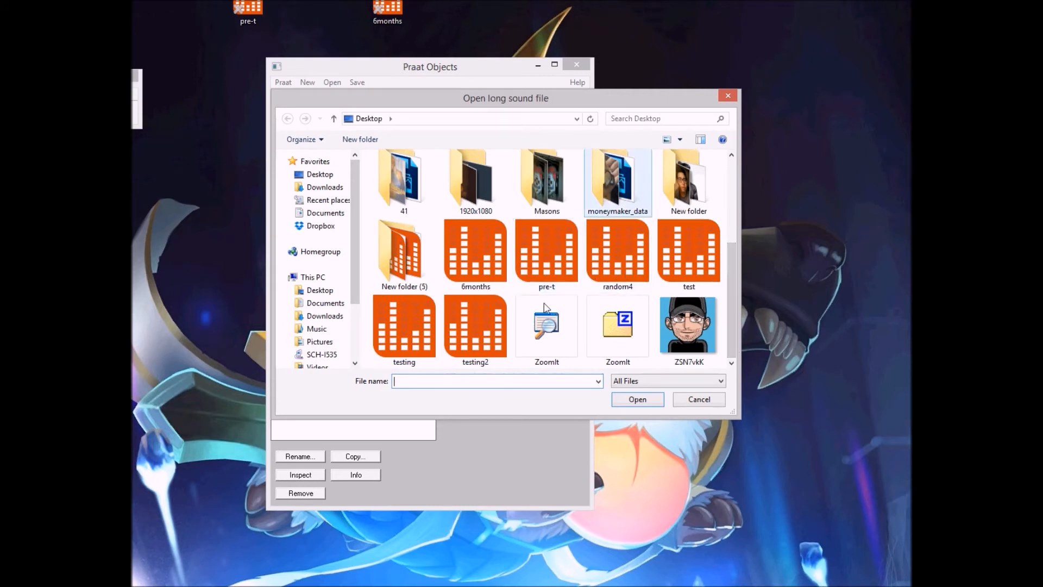
pyautogui.click(546, 251)
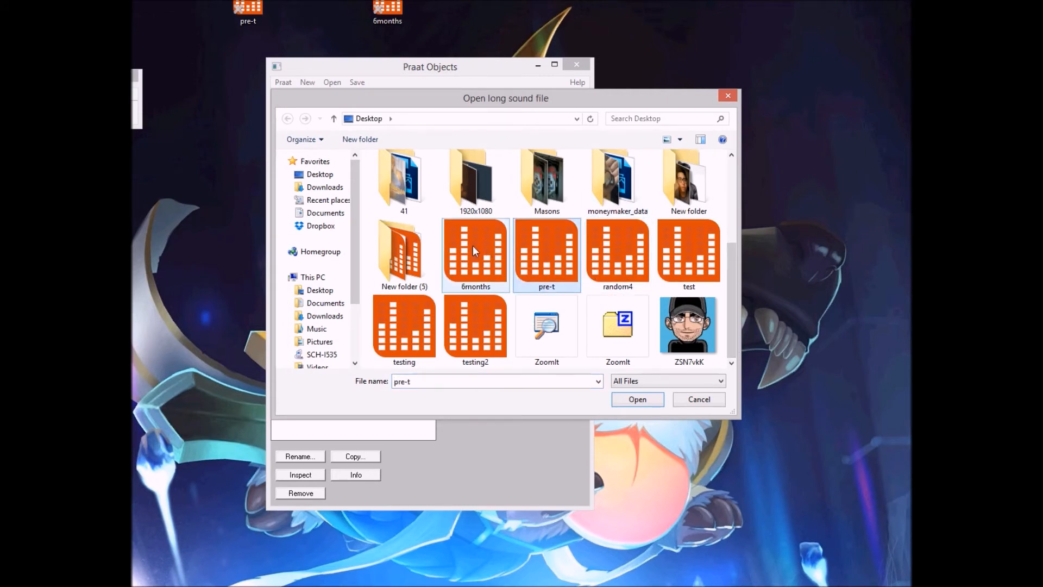
pyautogui.click(546, 254)
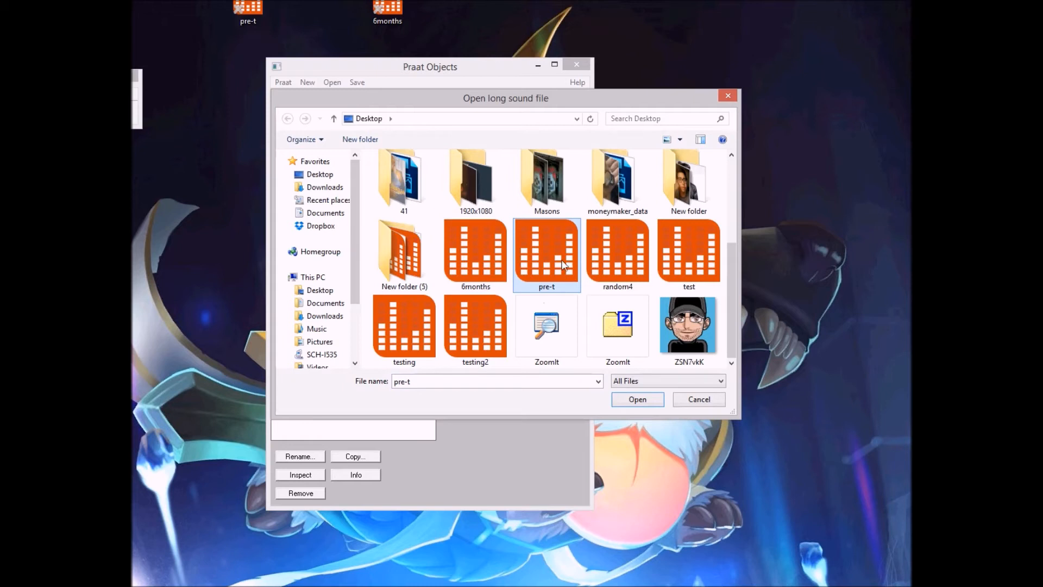
pyautogui.click(475, 253)
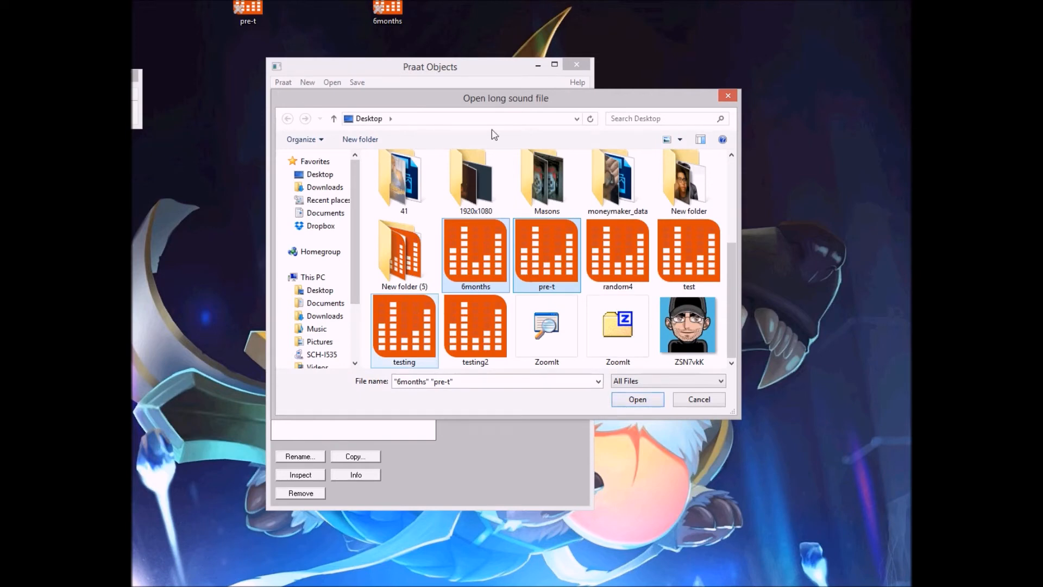
pyautogui.moveTo(637, 405)
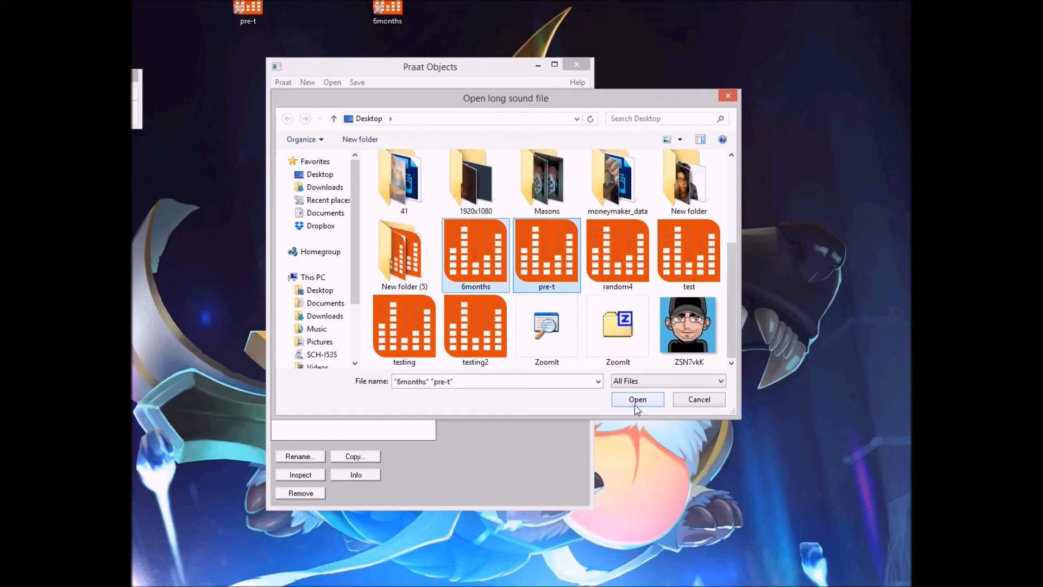
pyautogui.click(637, 399)
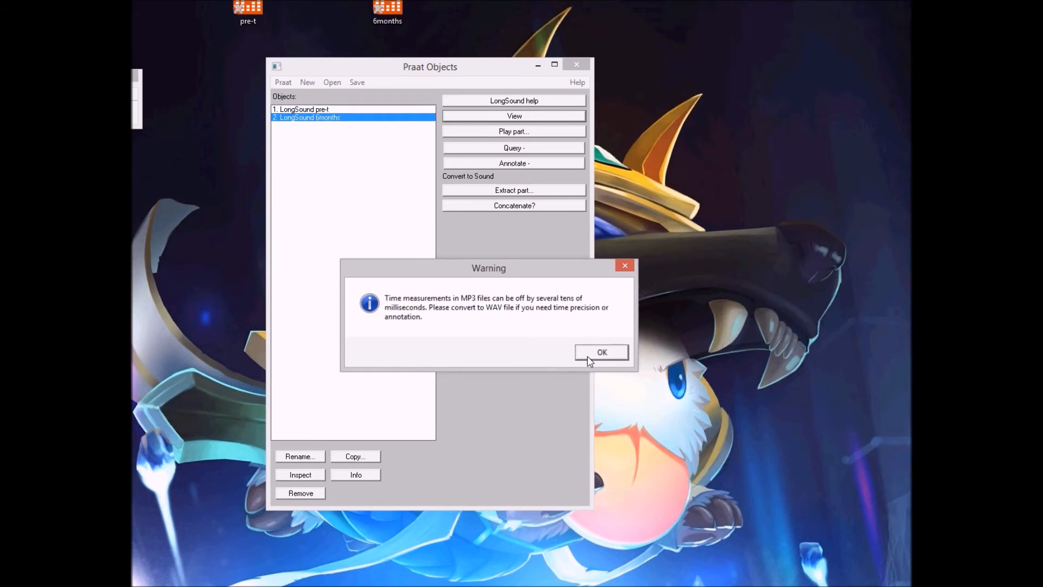
pyautogui.click(600, 352)
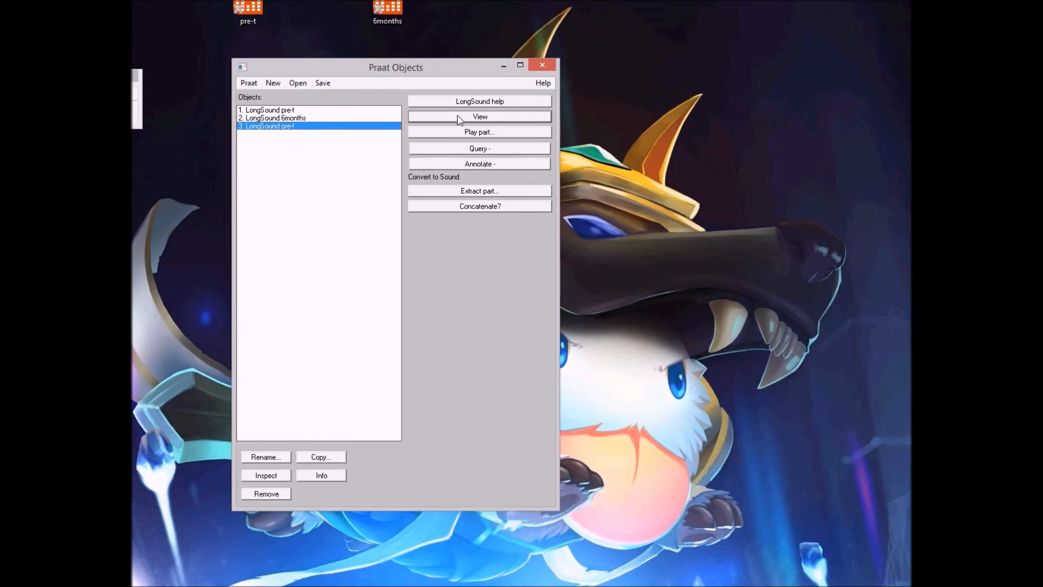
pyautogui.click(479, 116)
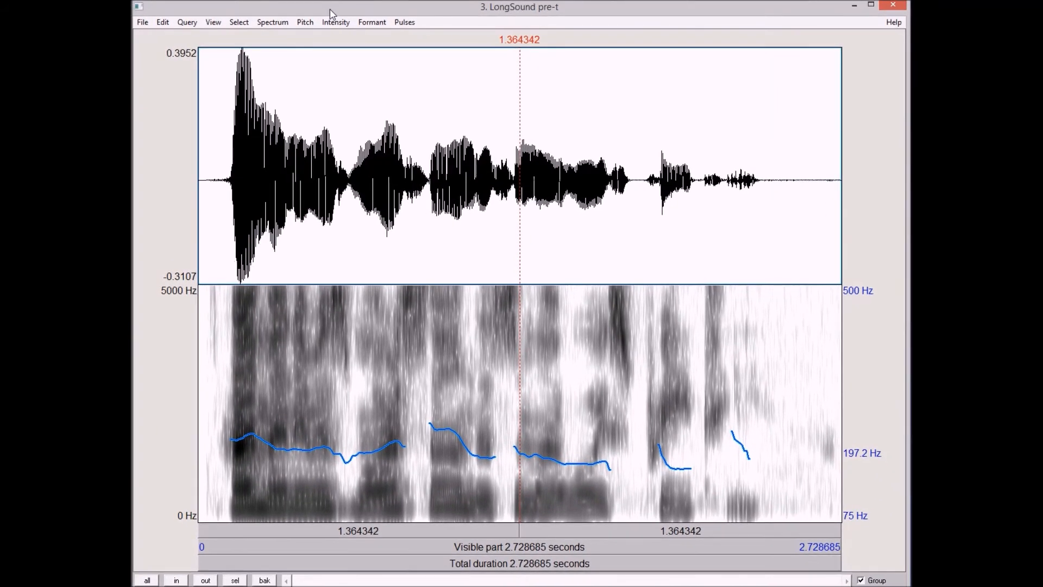
pyautogui.moveTo(814, 408)
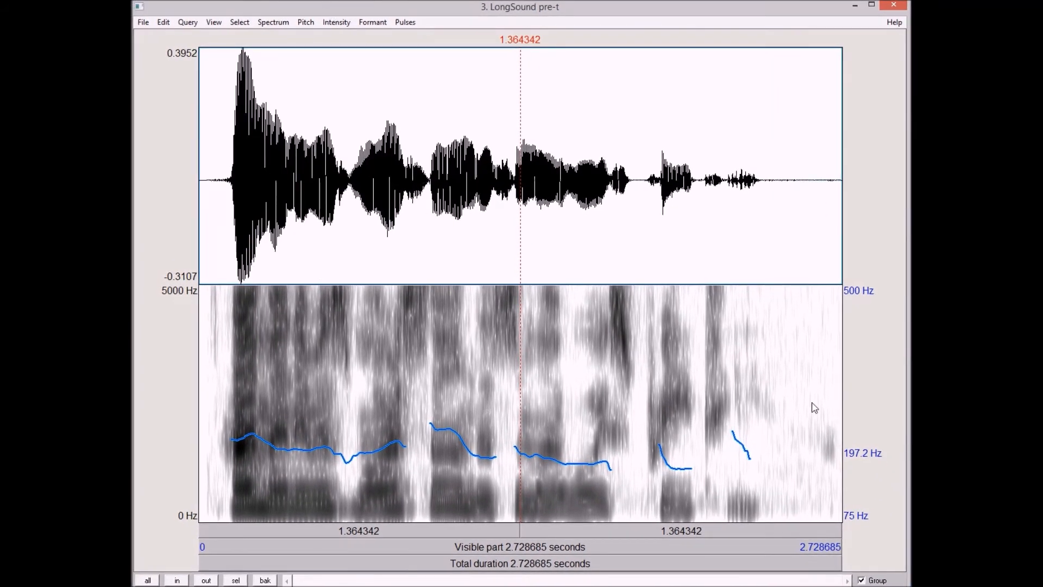
pyautogui.moveTo(898, 438)
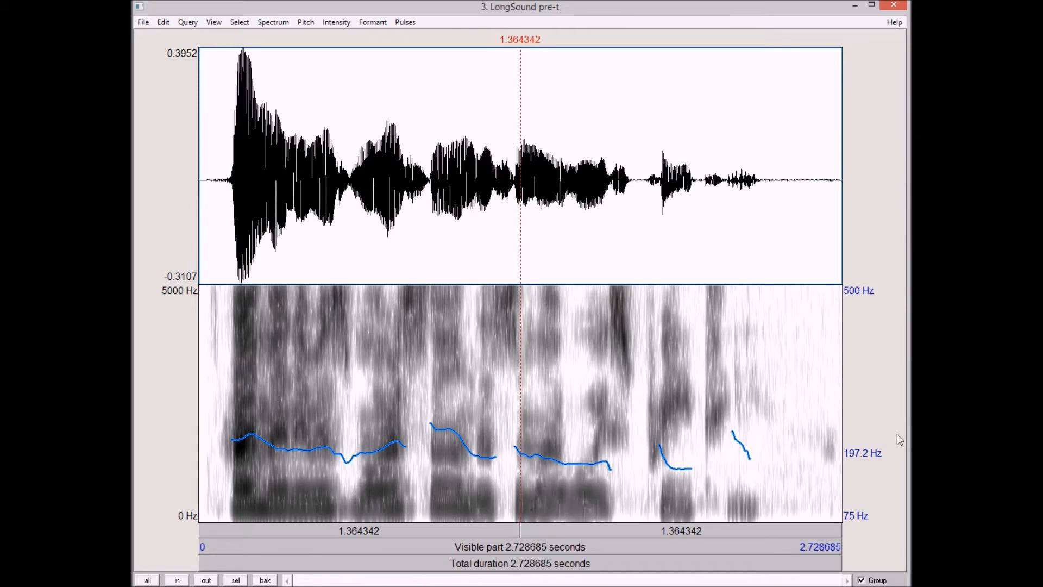
pyautogui.moveTo(846, 294)
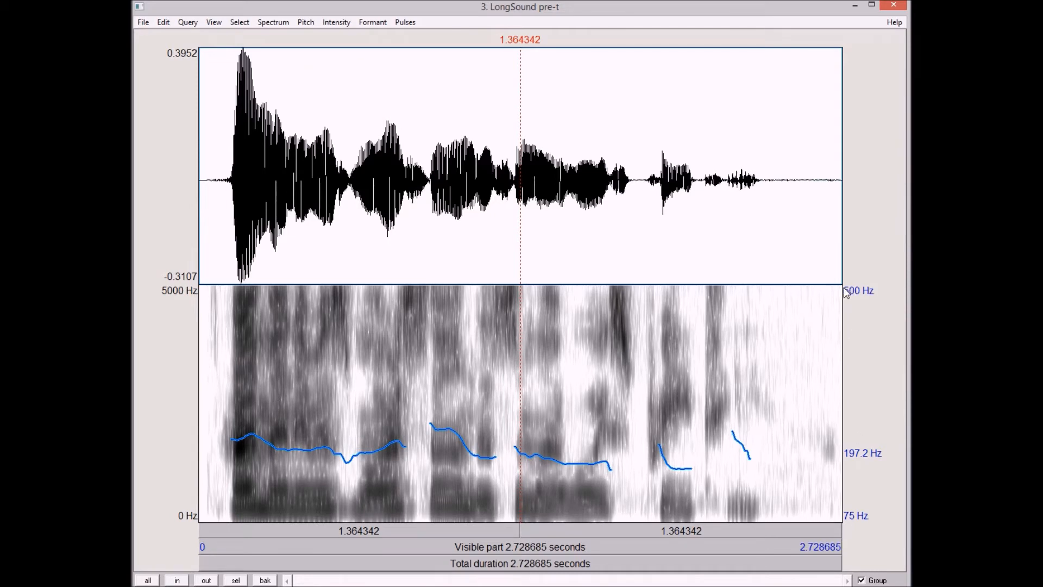
pyautogui.moveTo(857, 519)
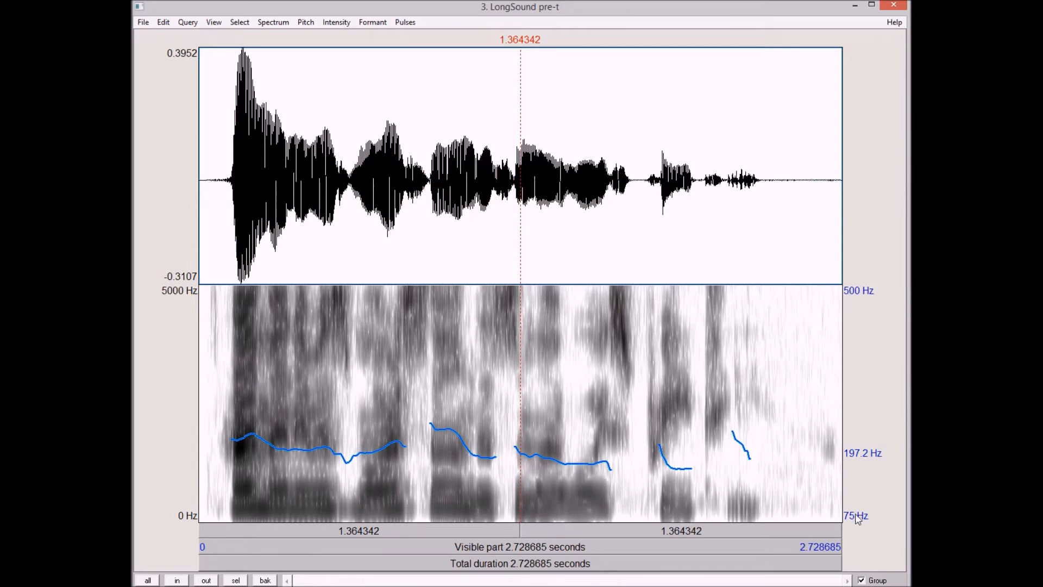
pyautogui.moveTo(341, 353)
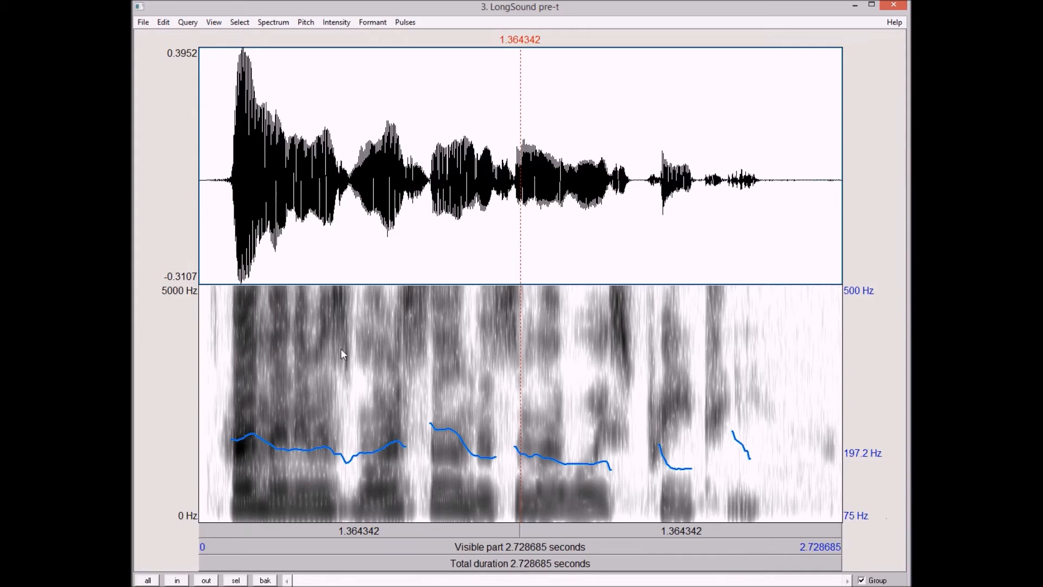
pyautogui.moveTo(238, 444)
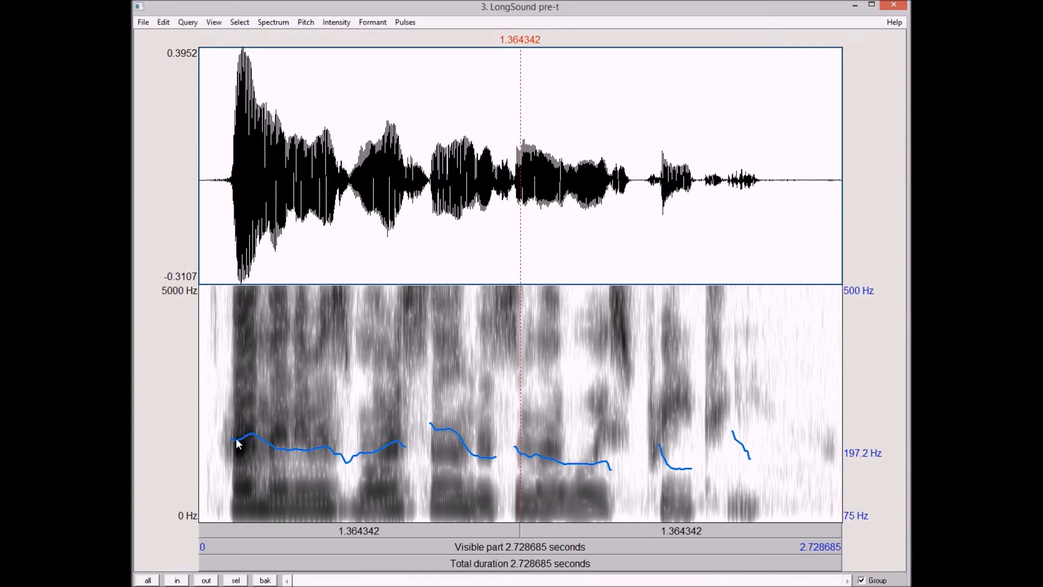
pyautogui.moveTo(740, 216)
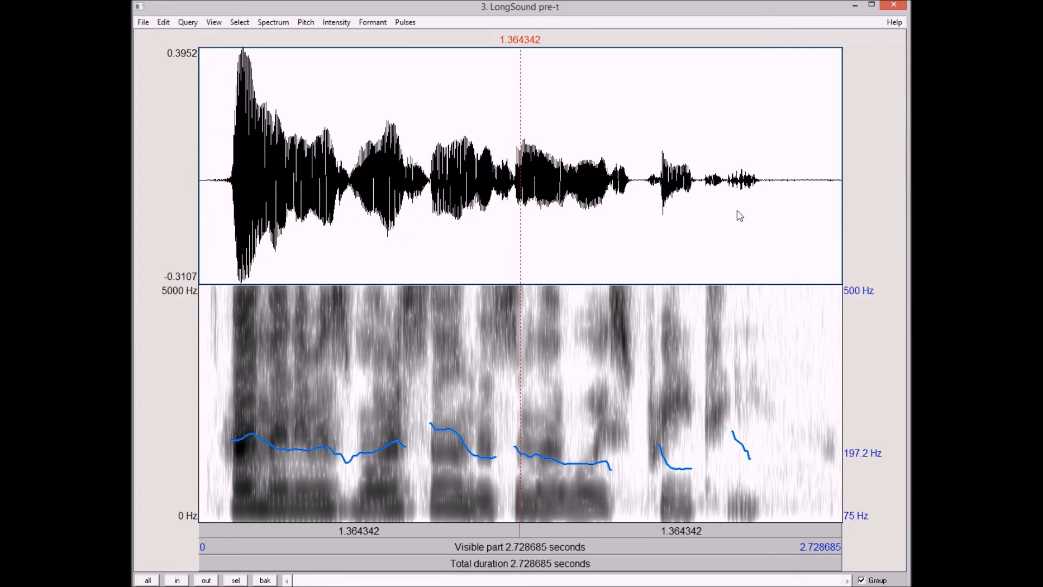
pyautogui.moveTo(191, 377)
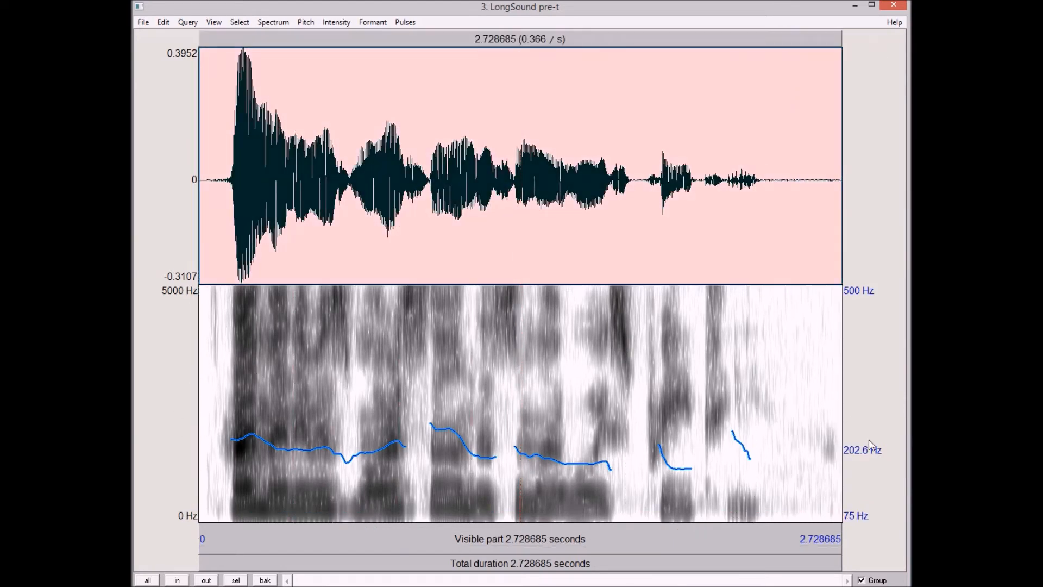
pyautogui.moveTo(854, 457)
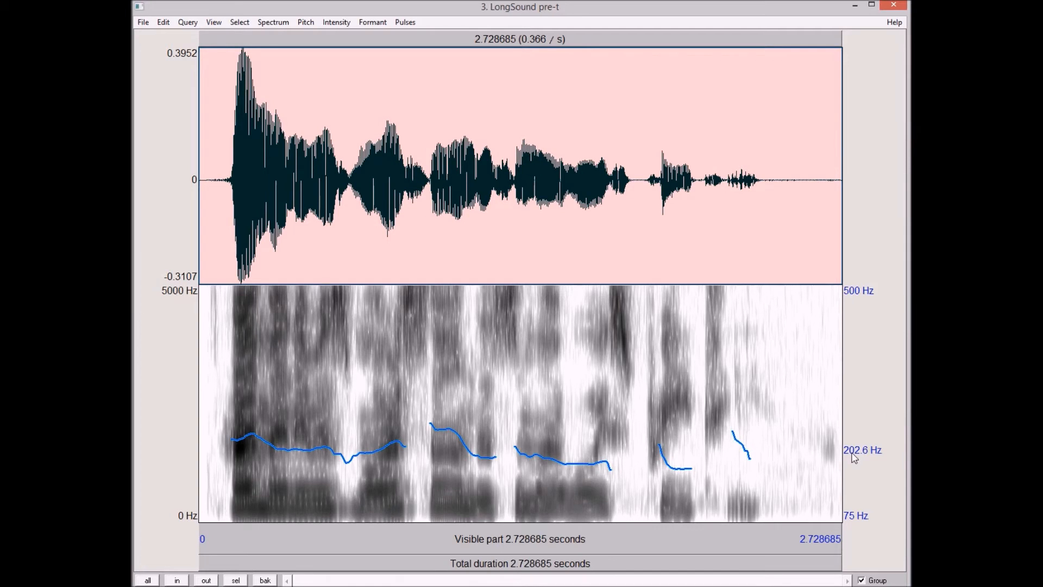
pyautogui.moveTo(184, 259)
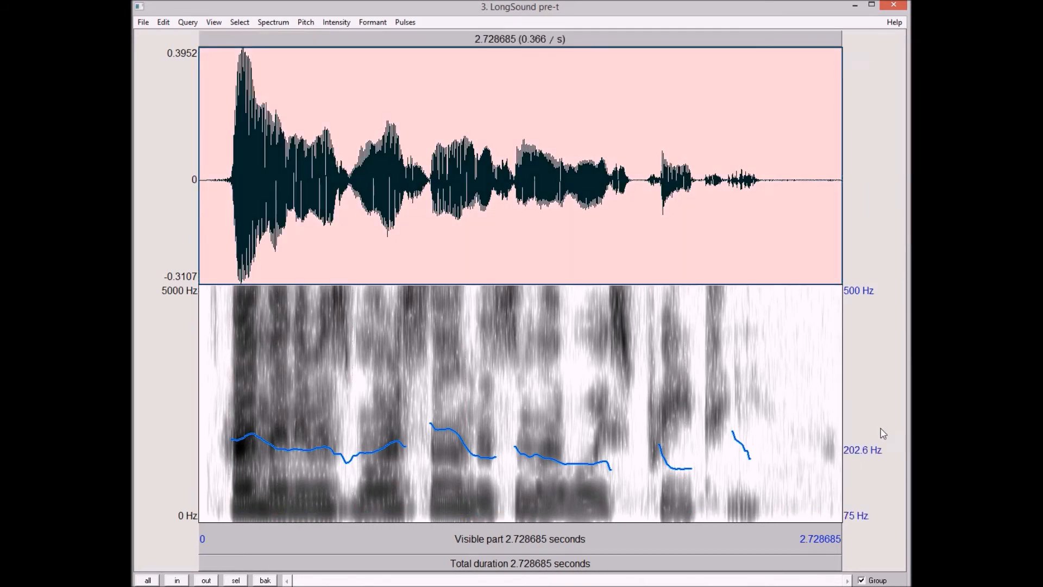
pyautogui.moveTo(853, 460)
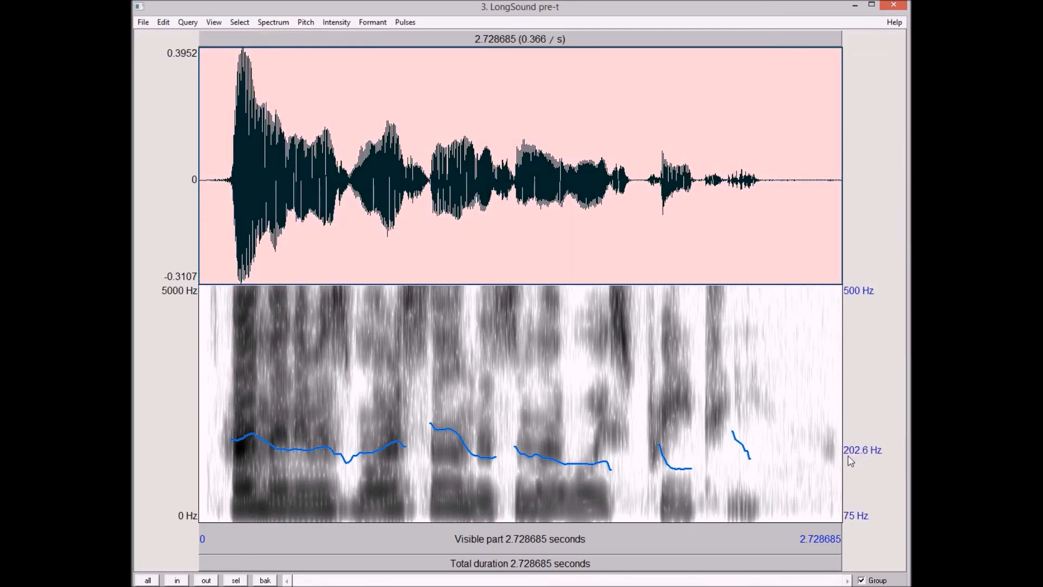
pyautogui.moveTo(863, 459)
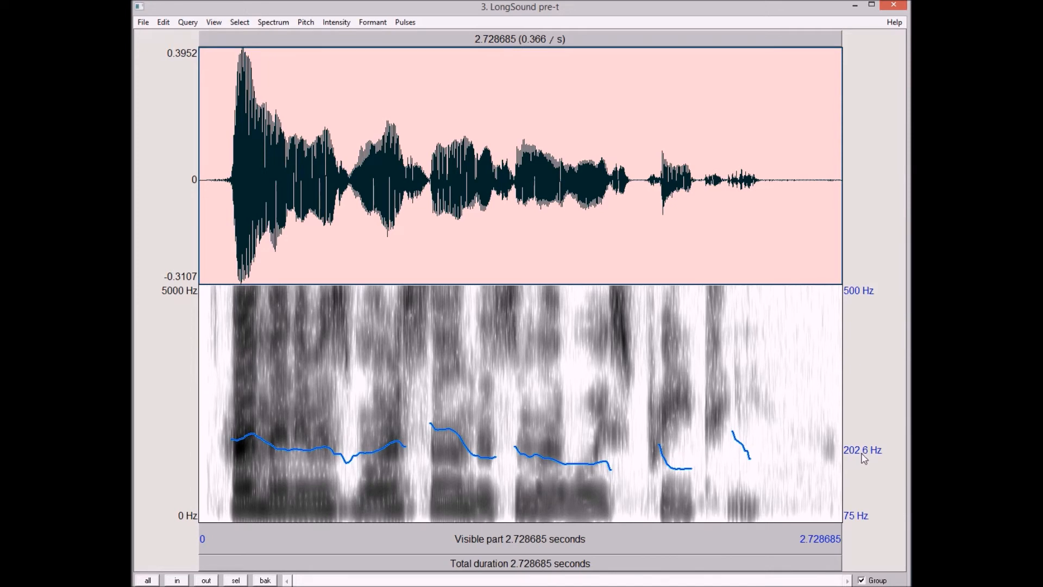
pyautogui.moveTo(834, 318)
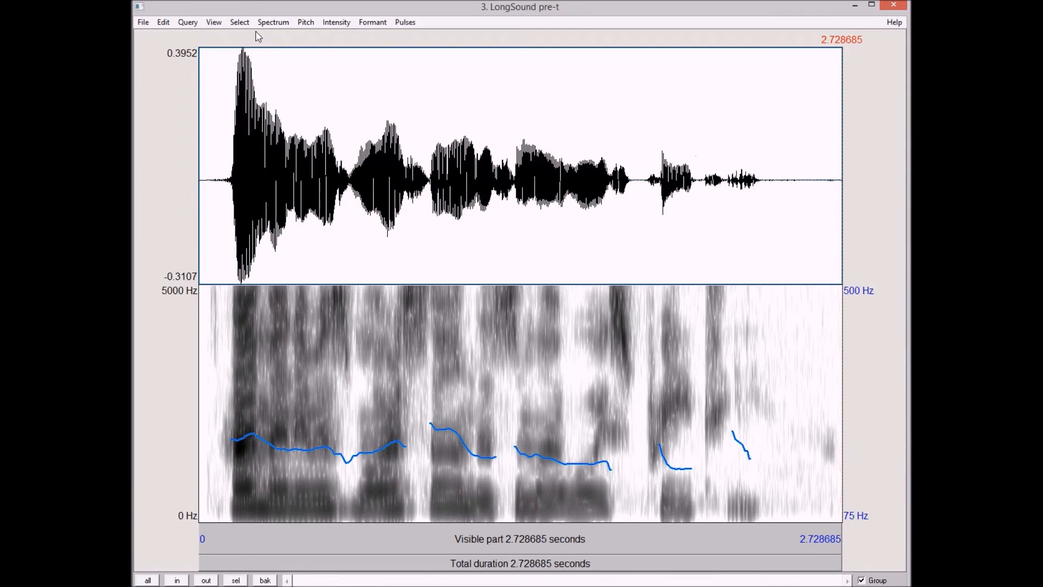
# Play the pre-t recording from 0 to 2.7286 s and reselect the whole sound for its 202.6 Hz mean
pyautogui.click(213, 22)
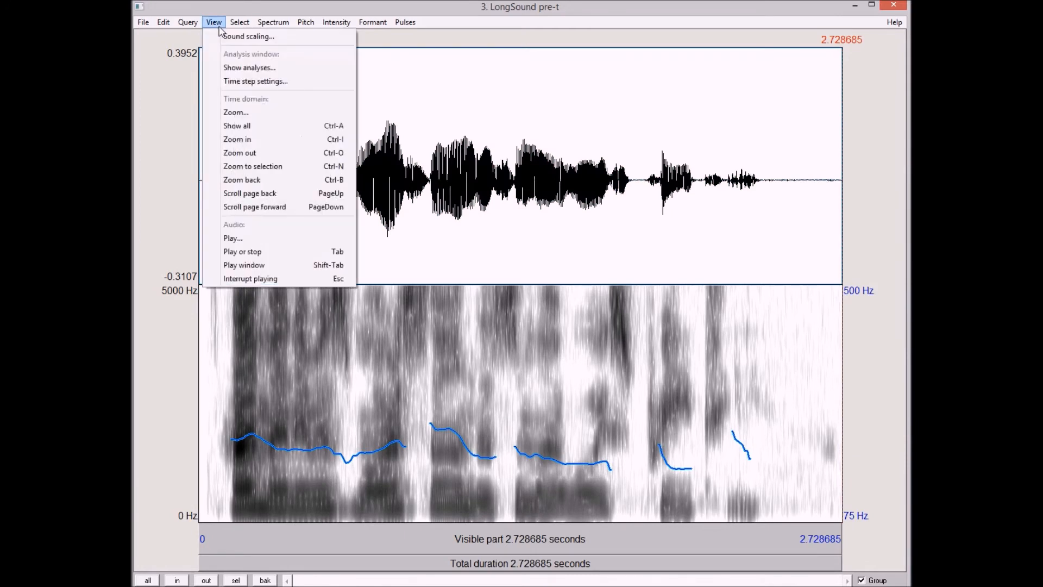
pyautogui.click(232, 238)
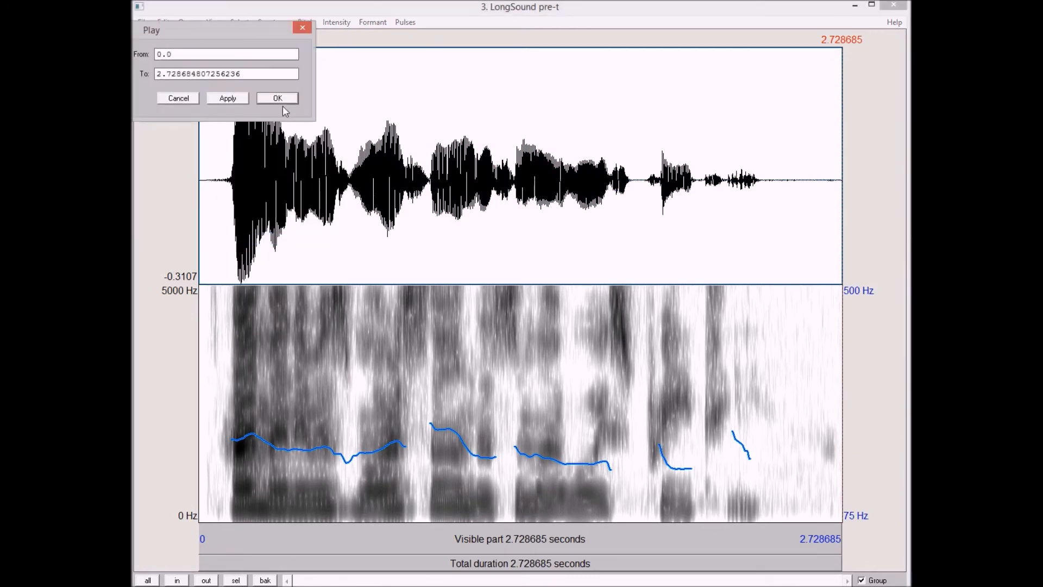
pyautogui.click(277, 98)
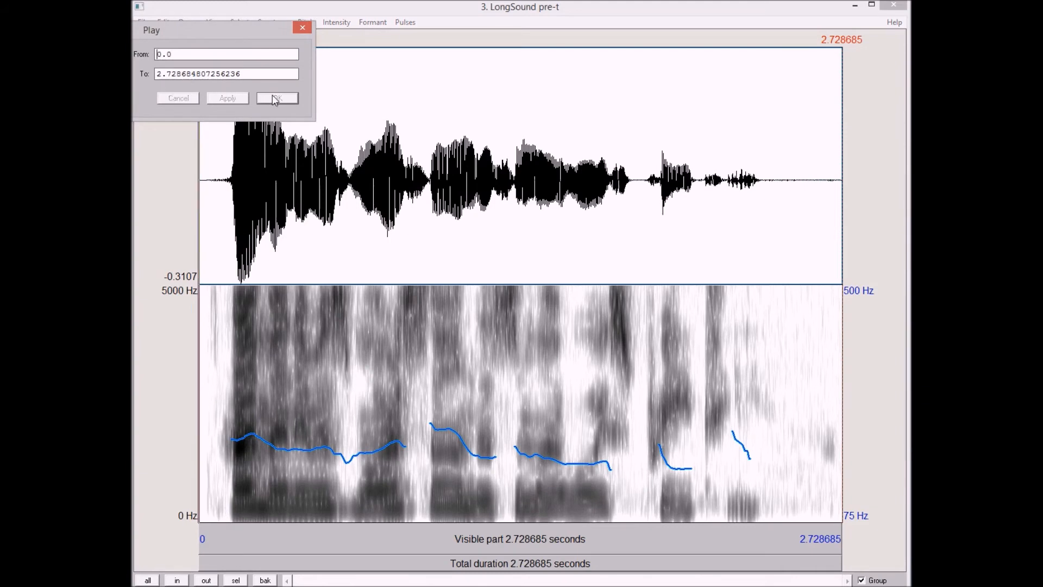
pyautogui.click(276, 98)
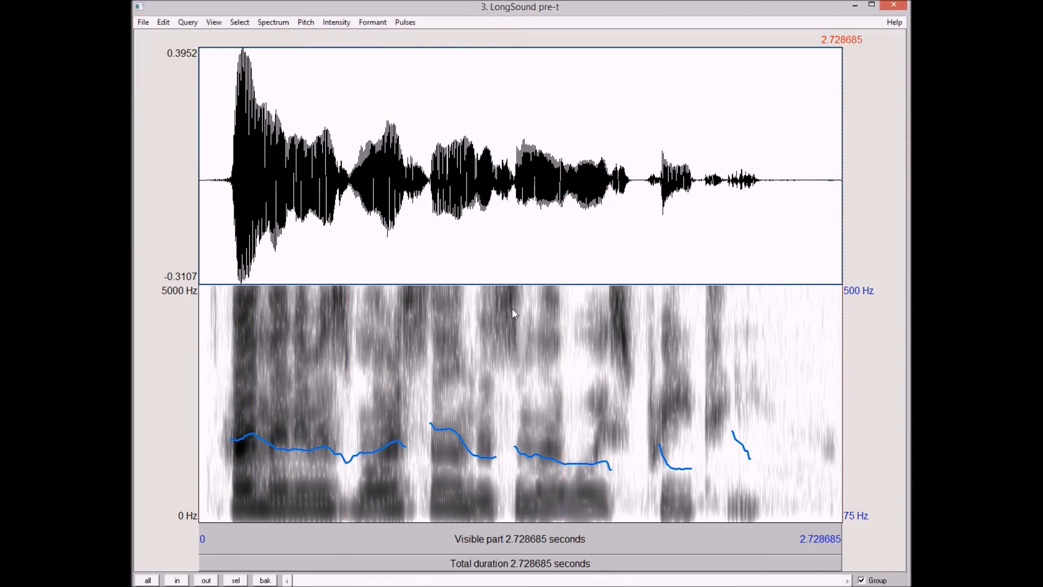
pyautogui.moveTo(291, 54)
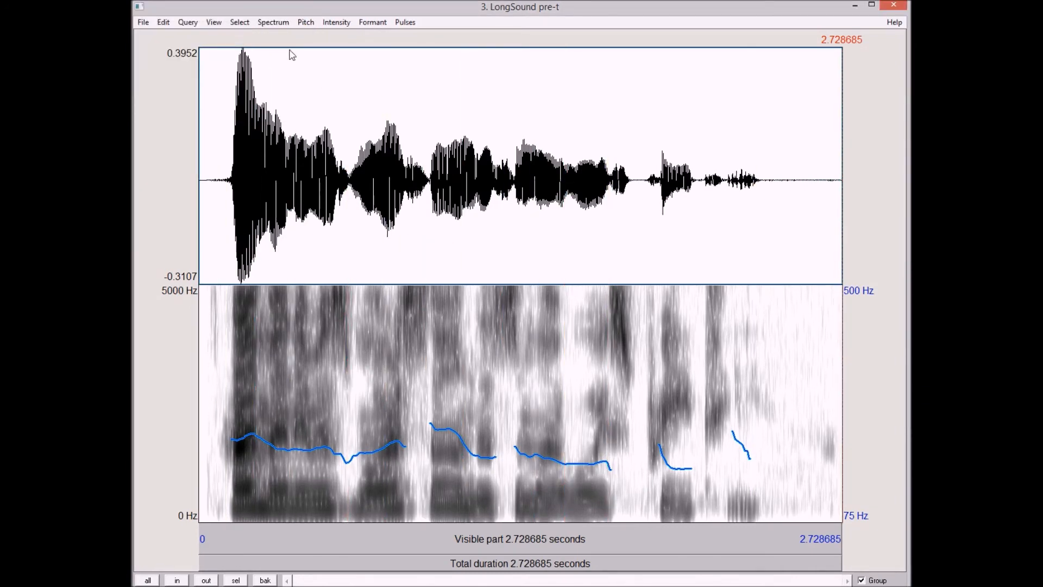
pyautogui.moveTo(845, 392)
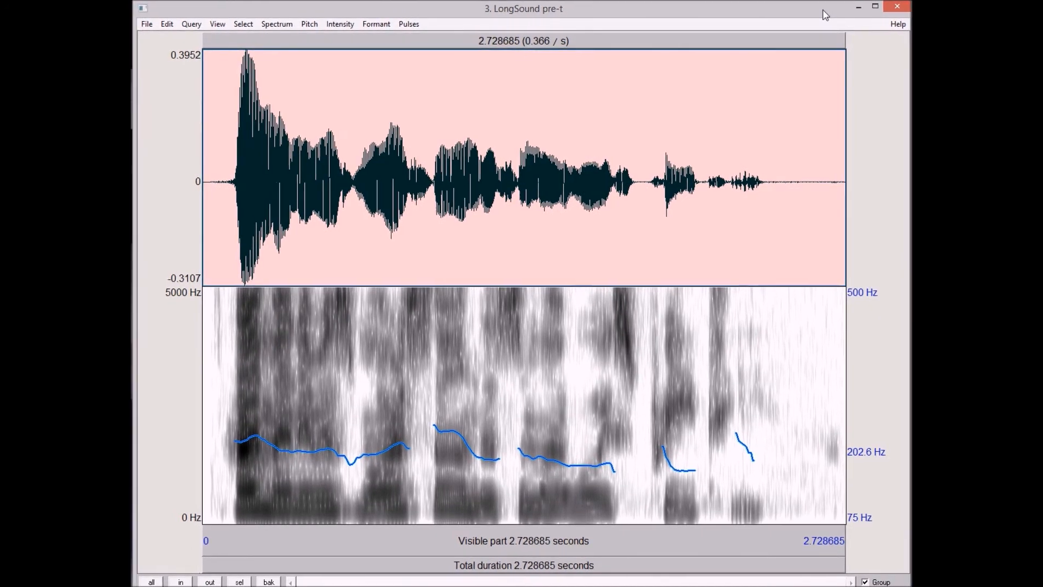
pyautogui.moveTo(357, 249)
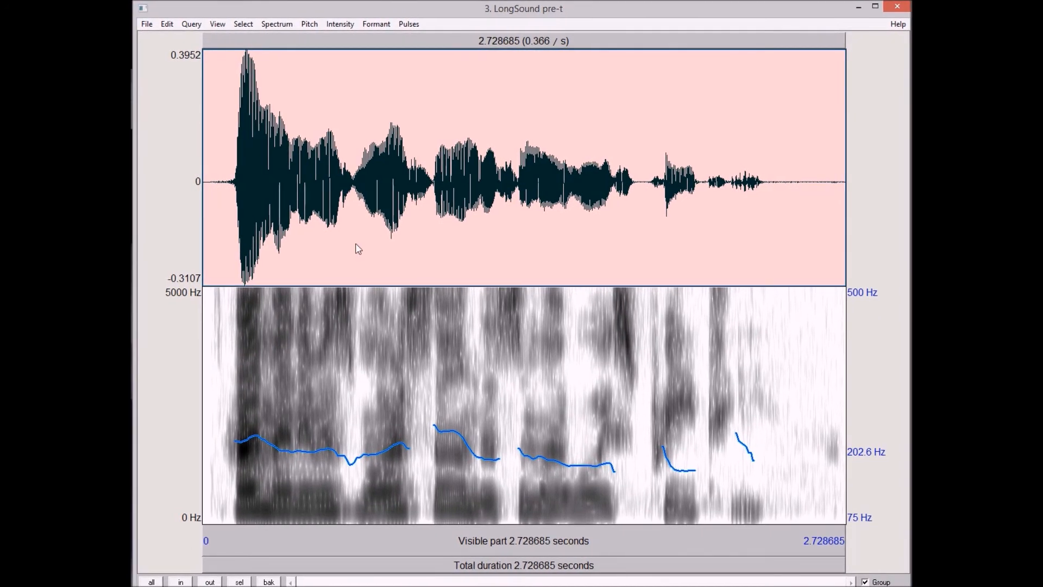
pyautogui.moveTo(897, 24)
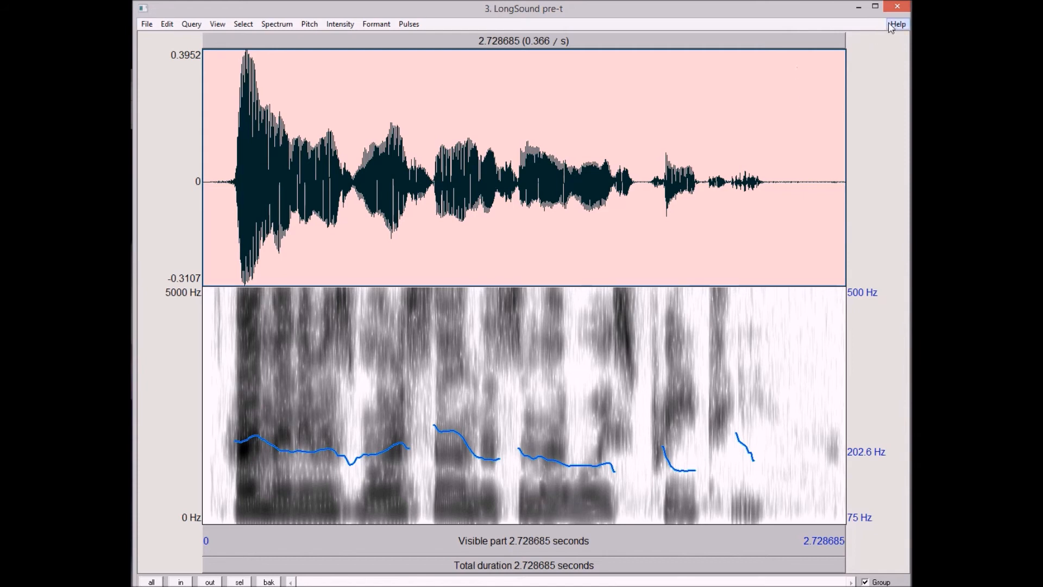
pyautogui.moveTo(897, 7)
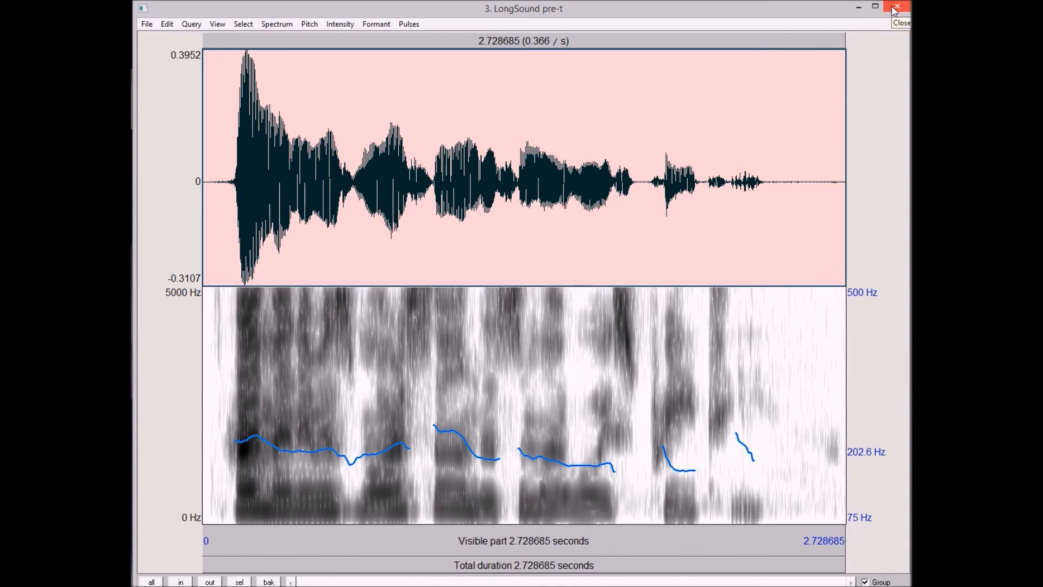
# Close the LongSound pre-t editor window, returning to the object list
pyautogui.click(896, 7)
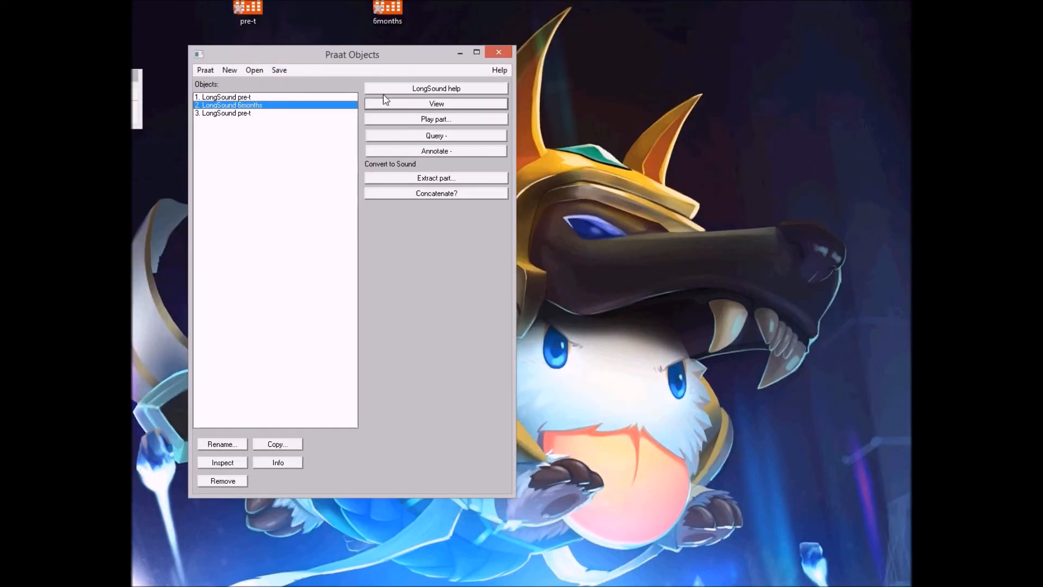
pyautogui.moveTo(300, 113)
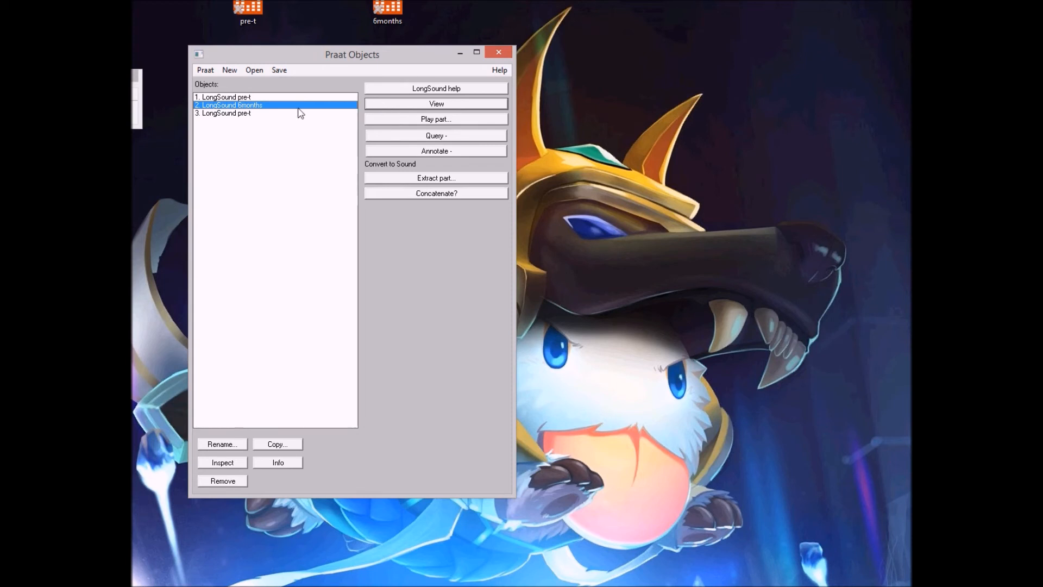
pyautogui.moveTo(216, 86)
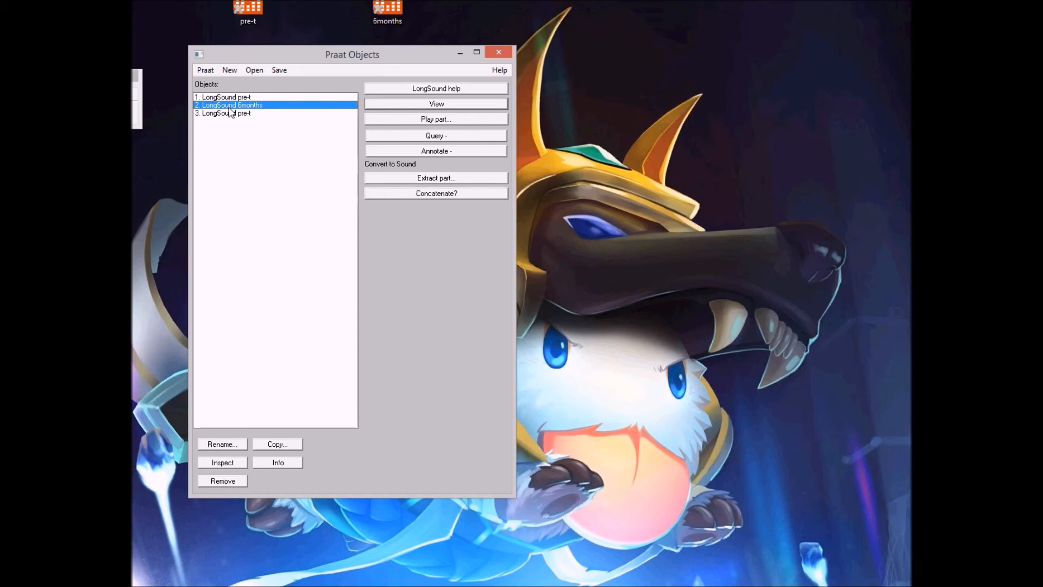
pyautogui.moveTo(409, 105)
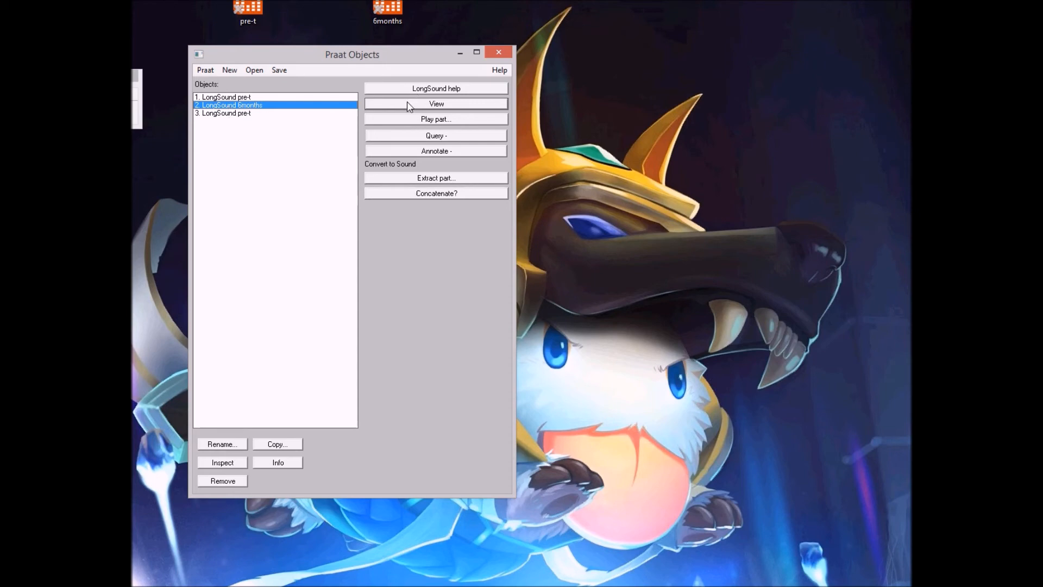
# View the 6months recording and select all of it to read its 102.1 Hz mean pitch
pyautogui.click(436, 103)
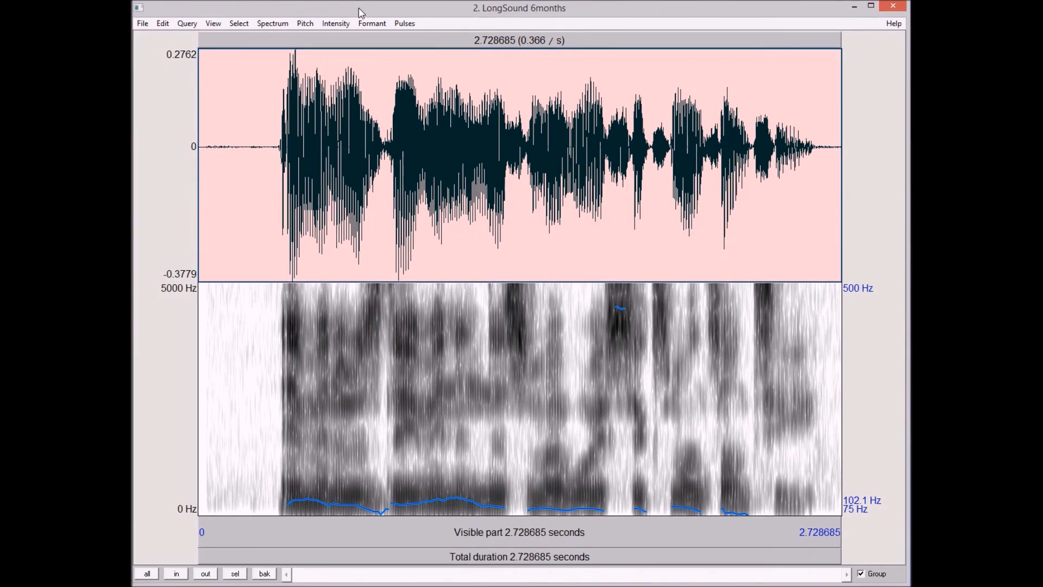
pyautogui.moveTo(332, 361)
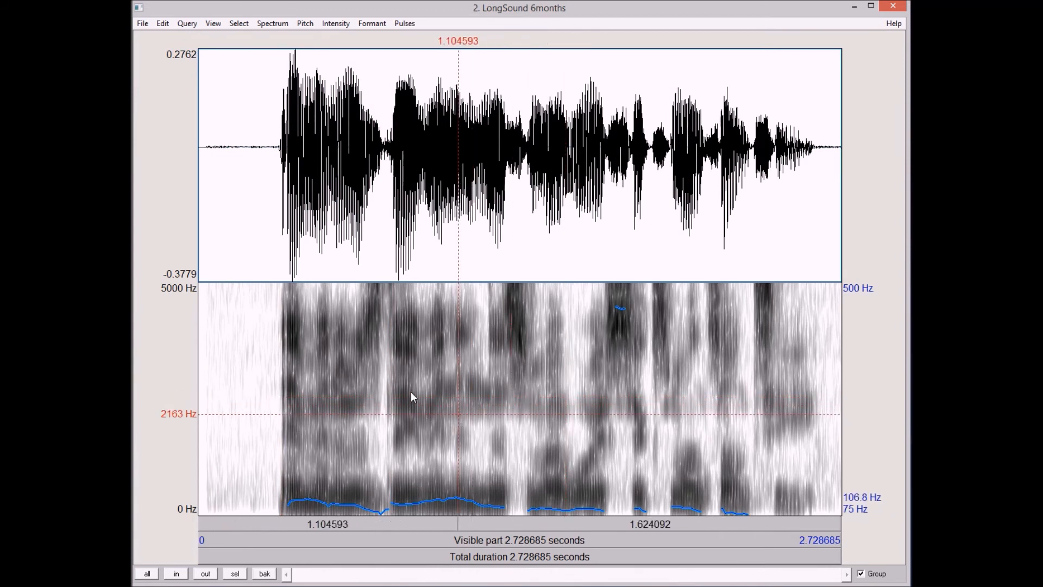
pyautogui.click(410, 489)
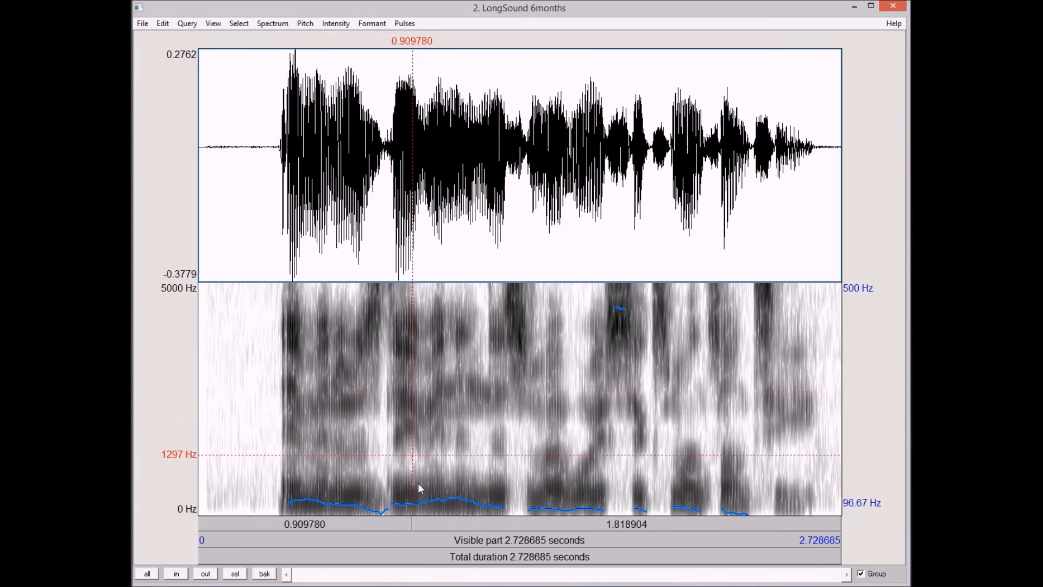
pyautogui.moveTo(419, 413)
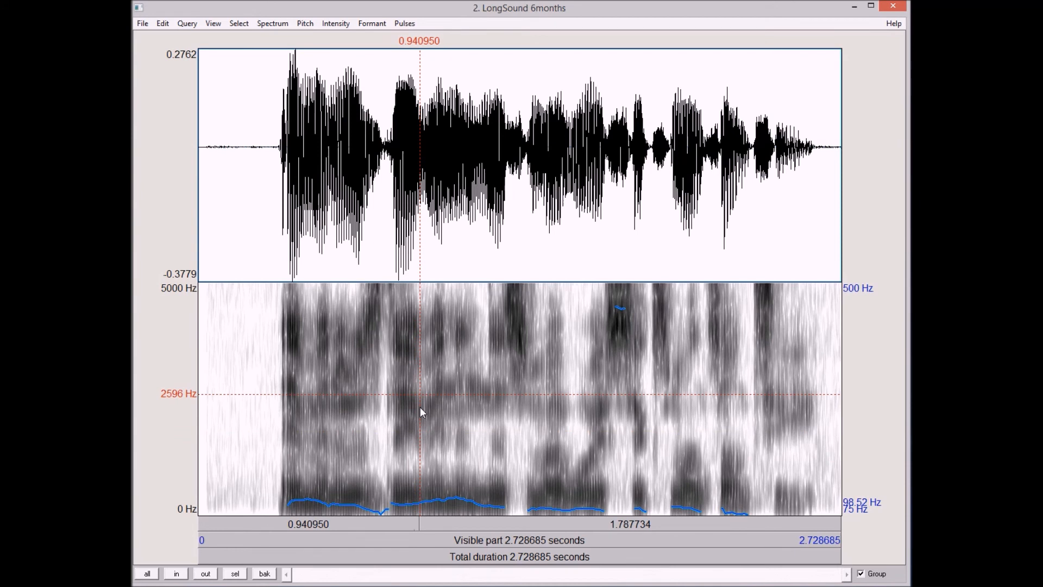
pyautogui.moveTo(456, 411)
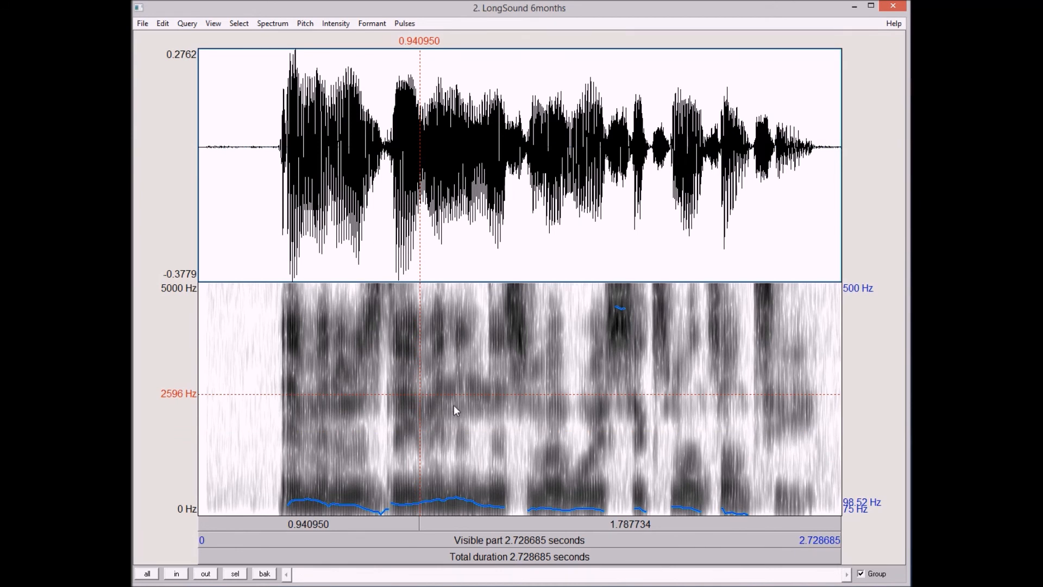
pyautogui.moveTo(195, 435)
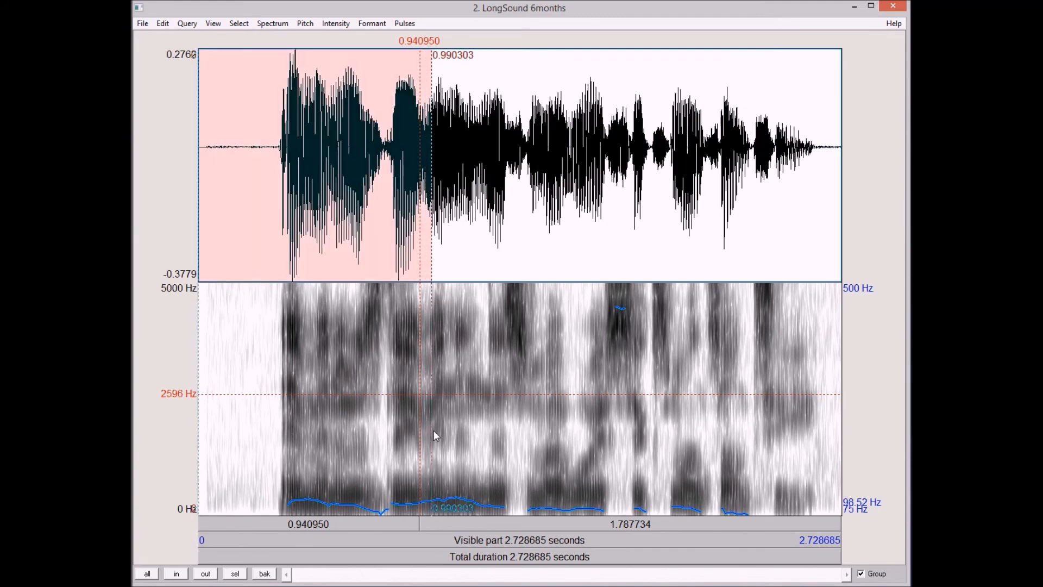
pyautogui.click(605, 436)
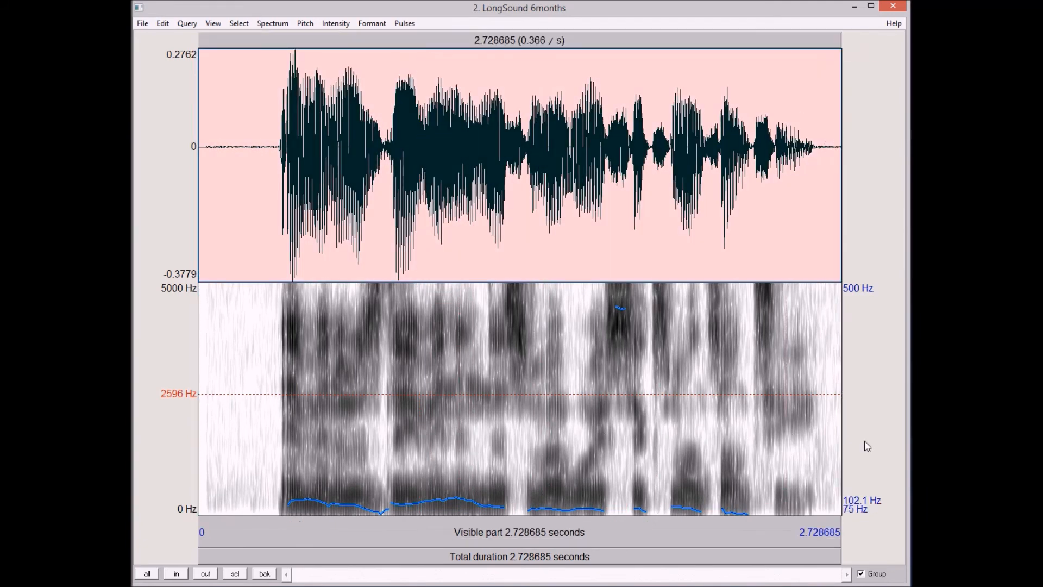
pyautogui.moveTo(880, 509)
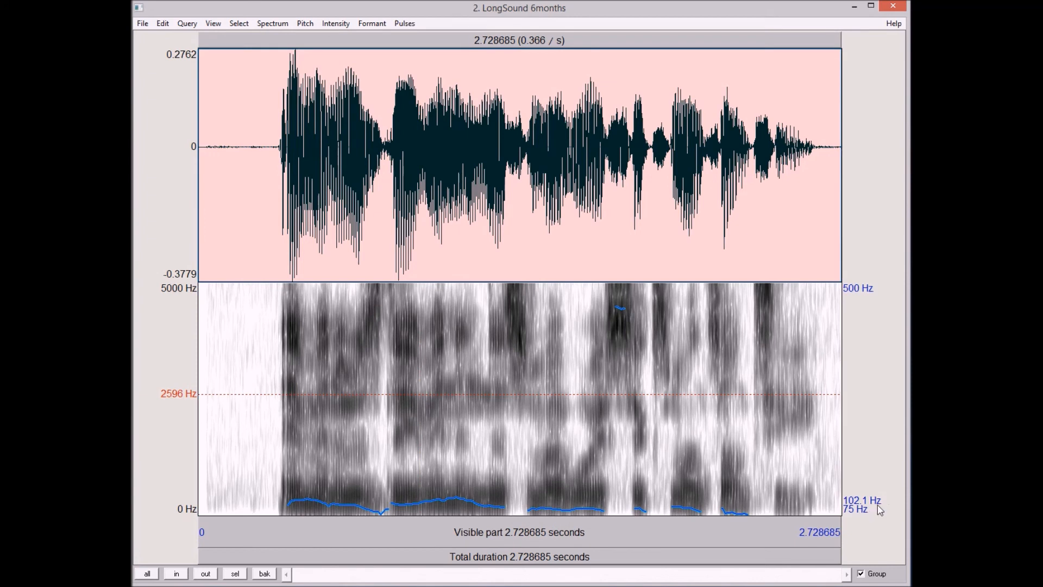
pyautogui.moveTo(878, 509)
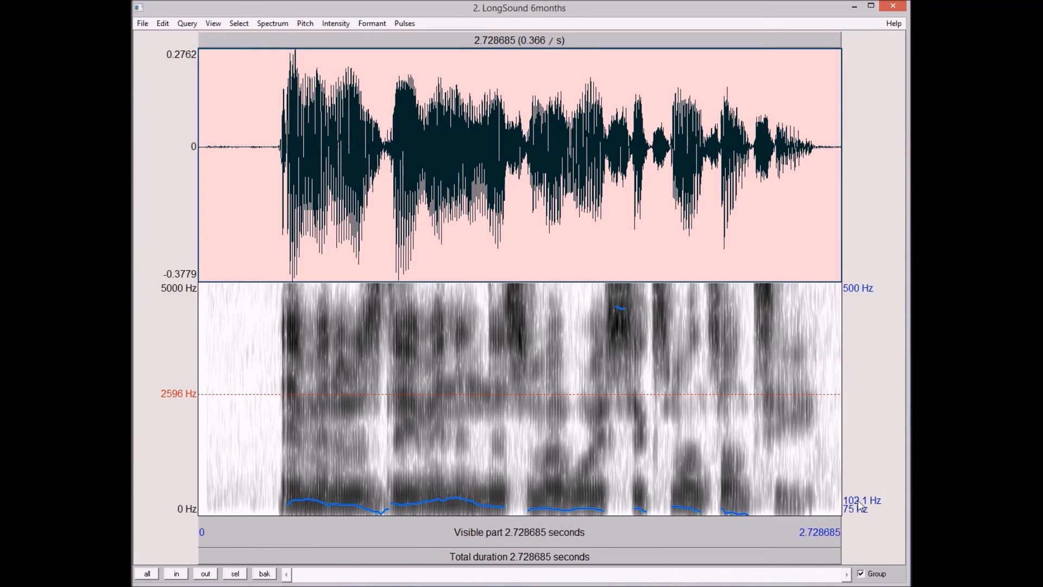
pyautogui.moveTo(890, 511)
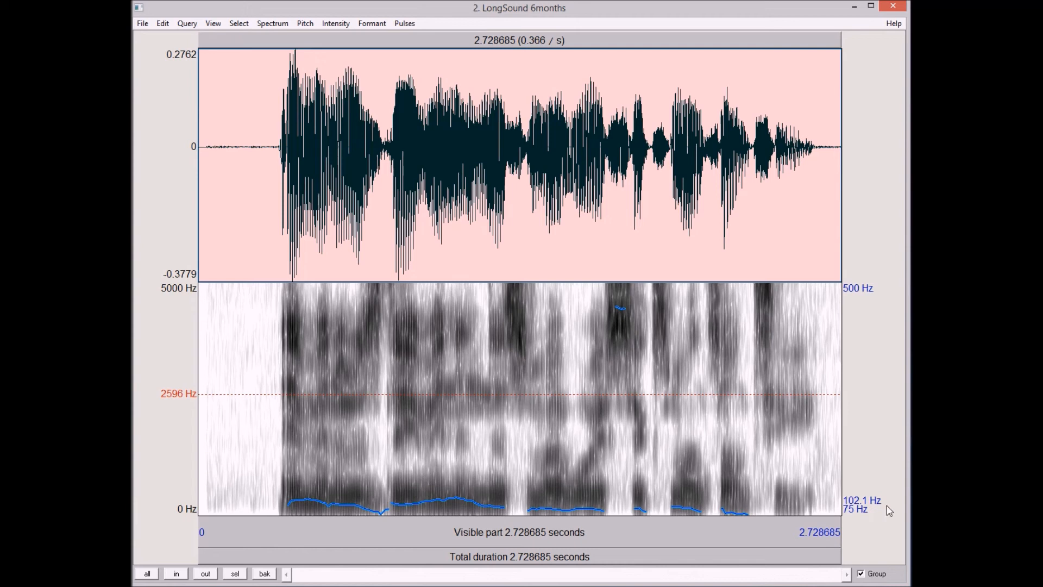
pyautogui.moveTo(876, 455)
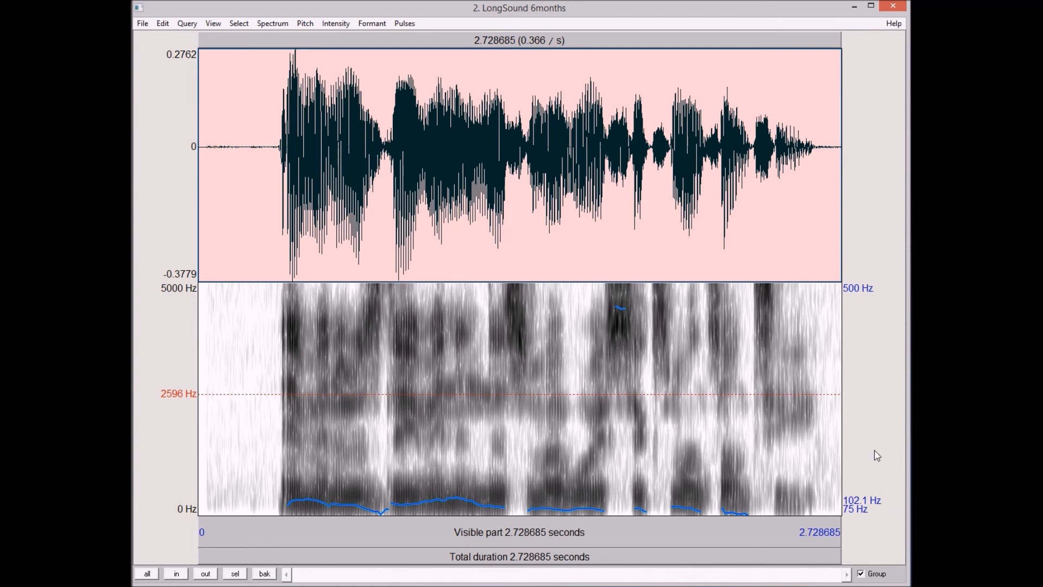
pyautogui.moveTo(876, 448)
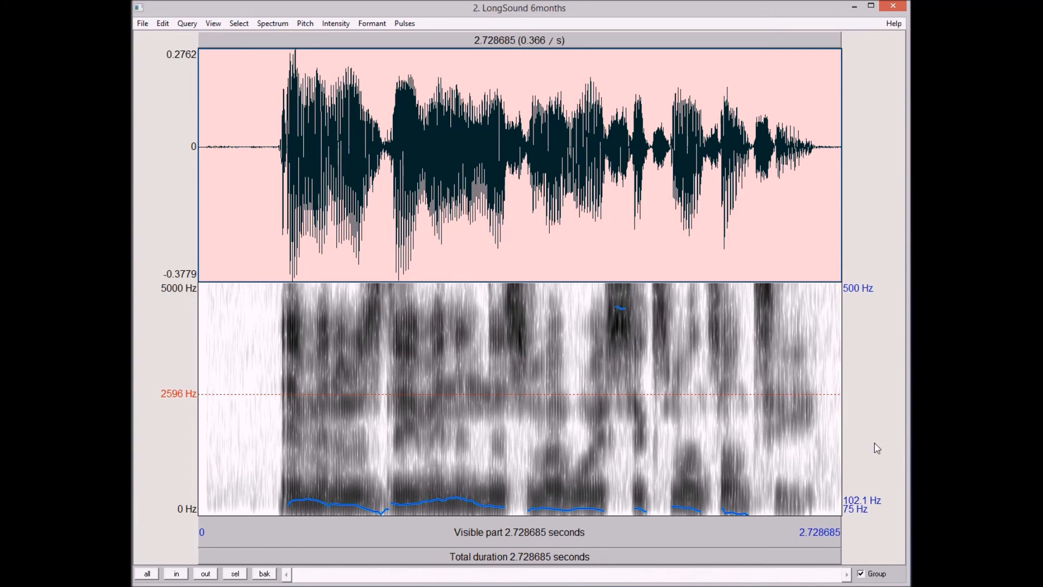
pyautogui.moveTo(878, 409)
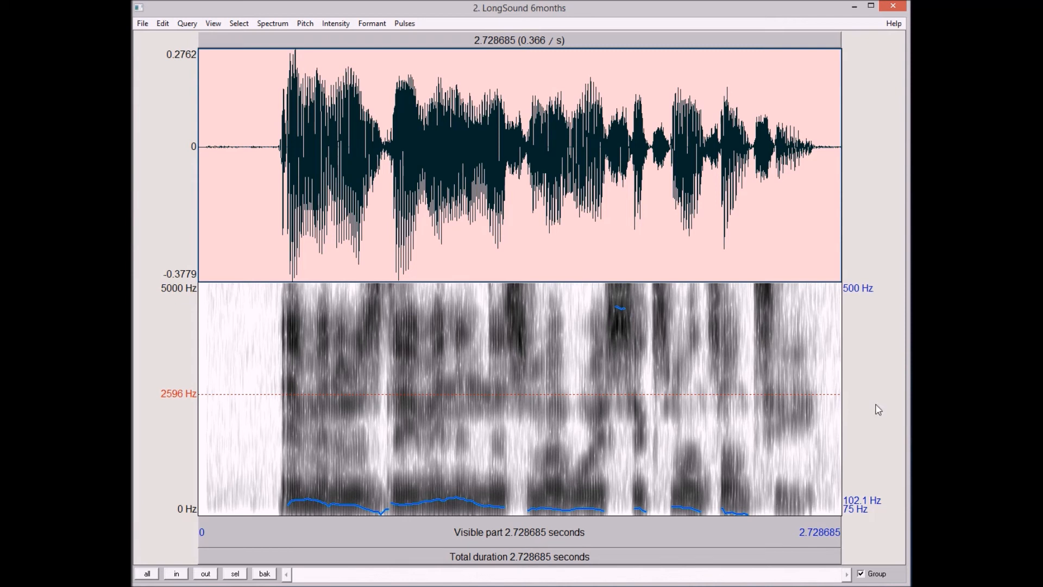
pyautogui.moveTo(837, 471)
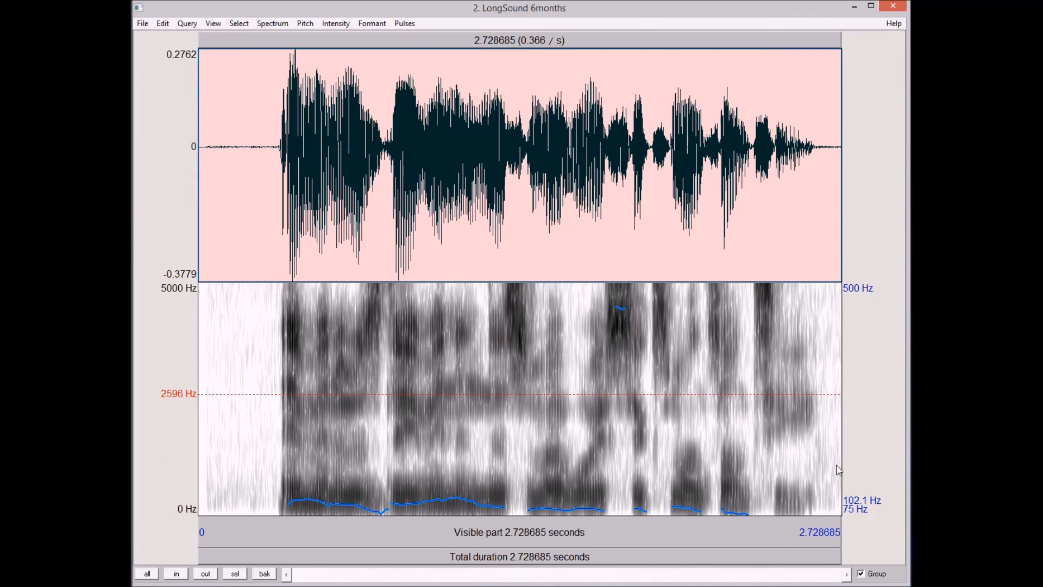
# Read single-moment pitches near 0.84 s, 0.80 s and the stray 455 Hz point near 1.77 s
pyautogui.click(395, 509)
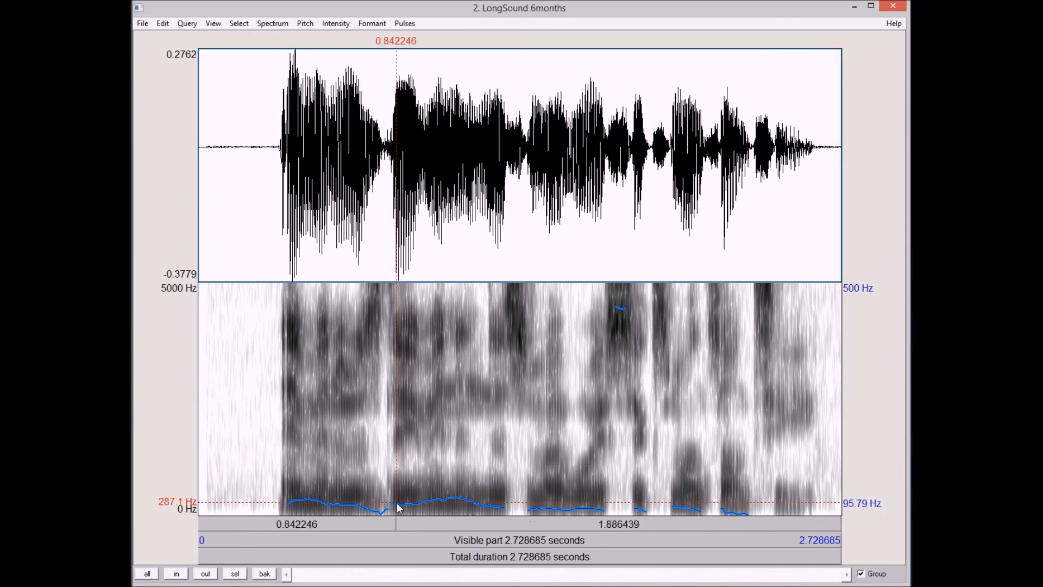
pyautogui.click(457, 501)
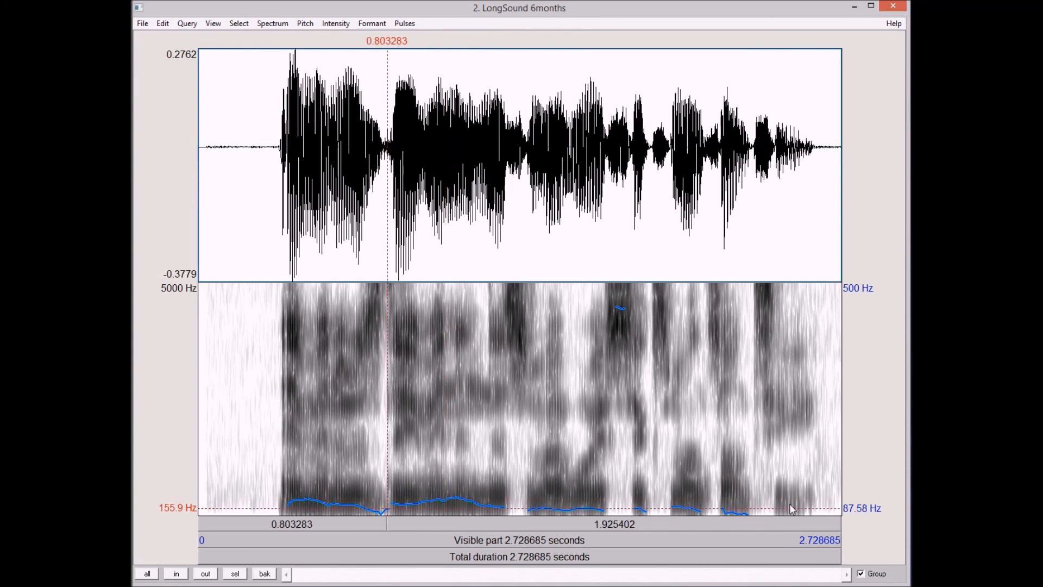
pyautogui.moveTo(736, 519)
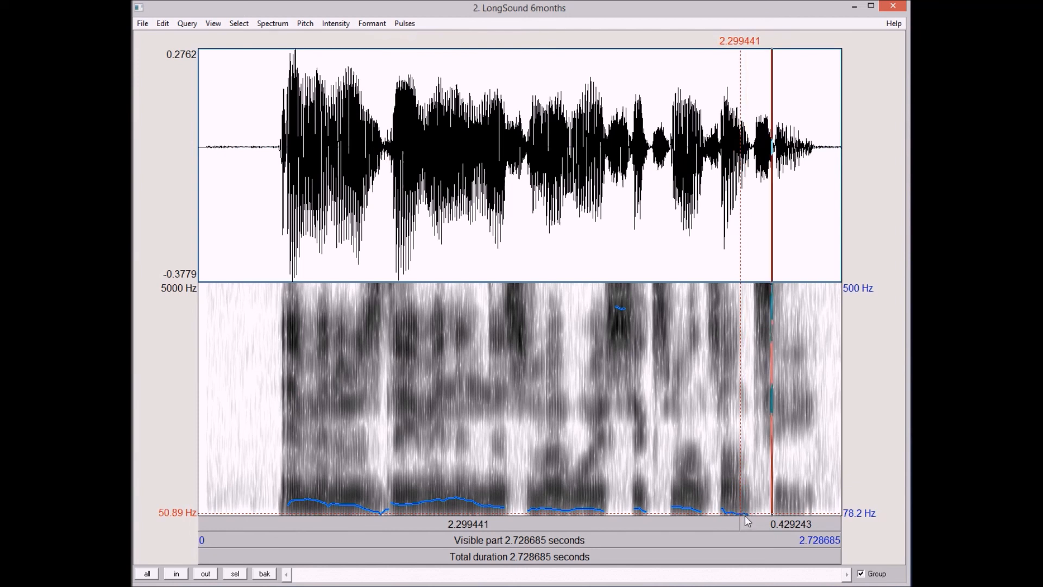
pyautogui.click(745, 519)
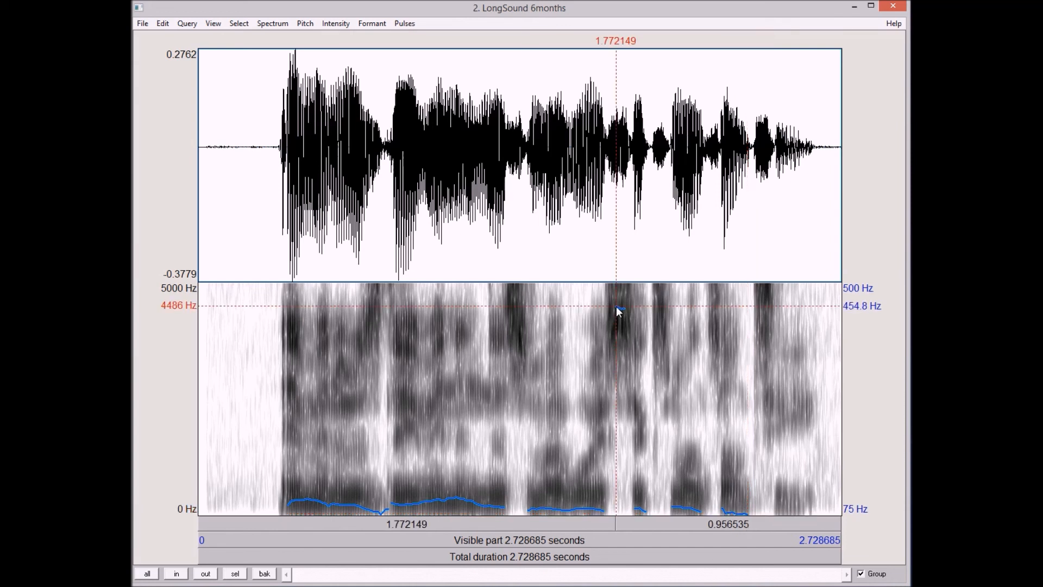
pyautogui.moveTo(849, 313)
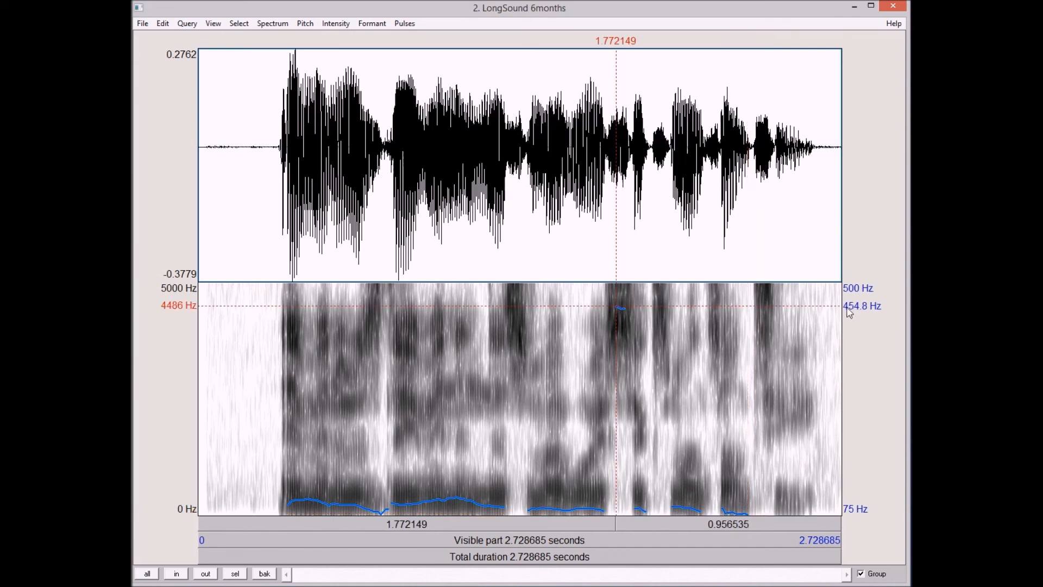
pyautogui.moveTo(618, 313)
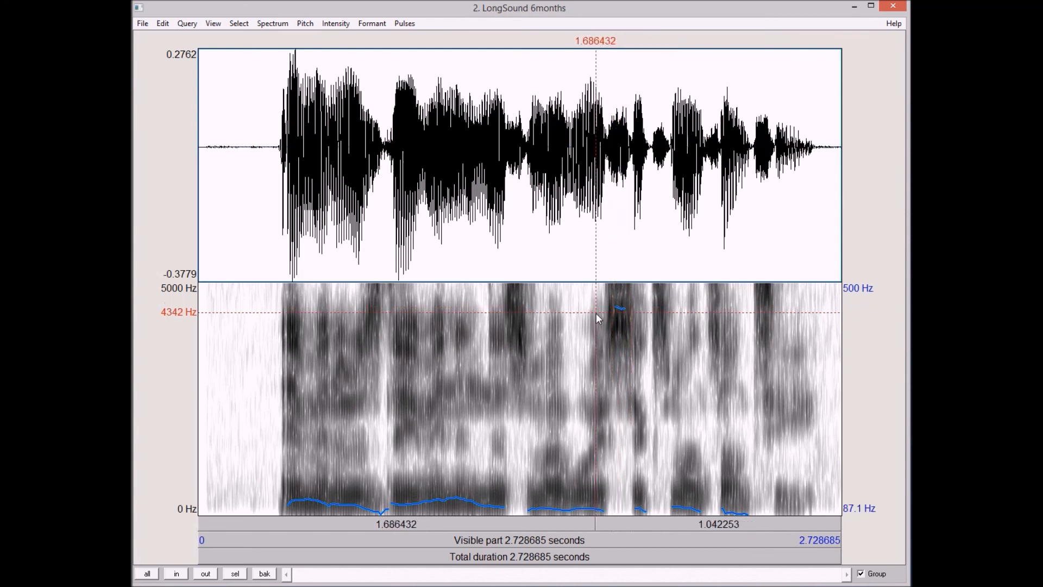
pyautogui.click(345, 399)
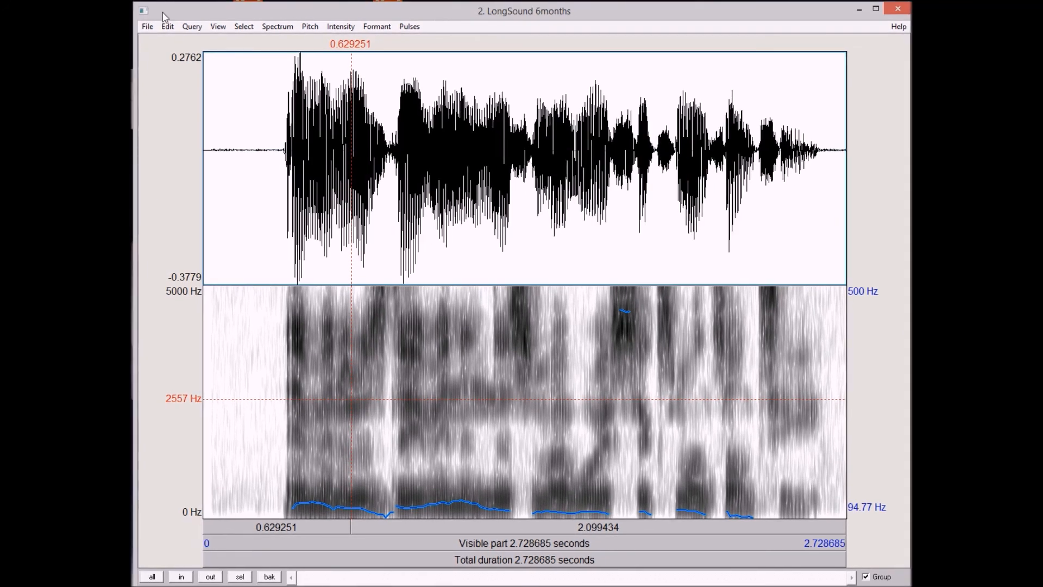
pyautogui.moveTo(786, 519)
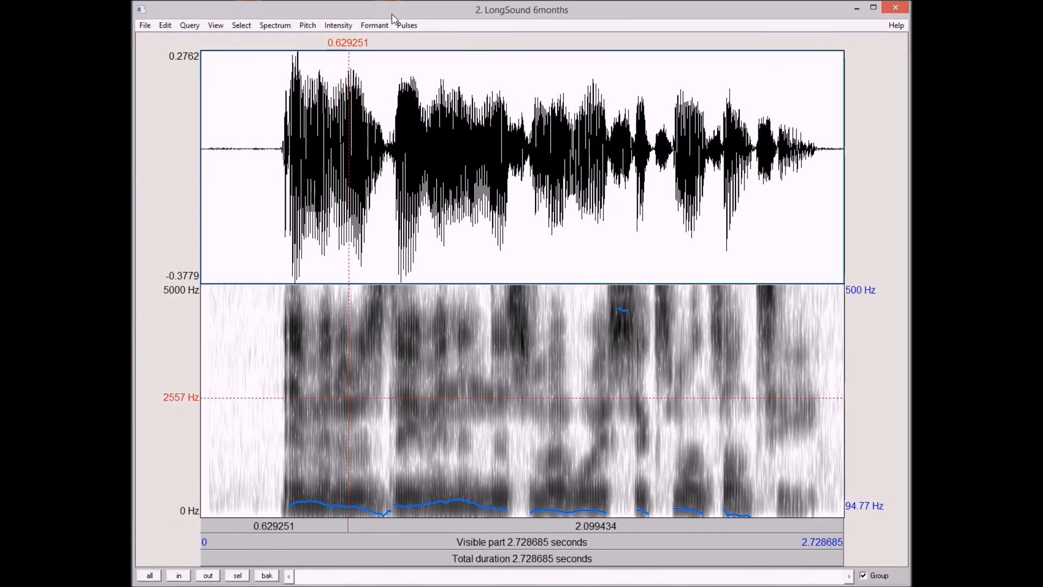
pyautogui.moveTo(388, 140)
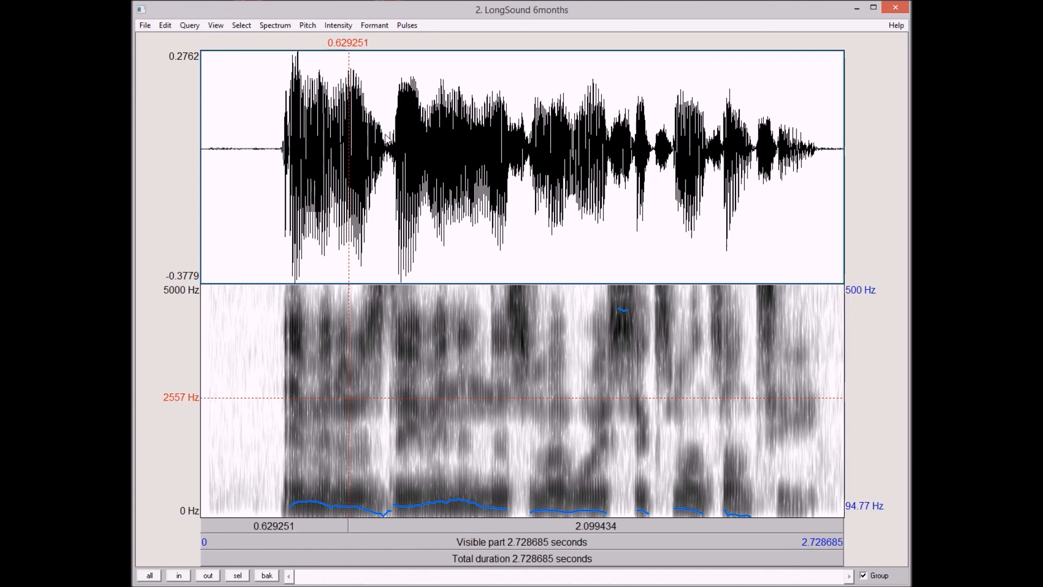
pyautogui.moveTo(858, 261)
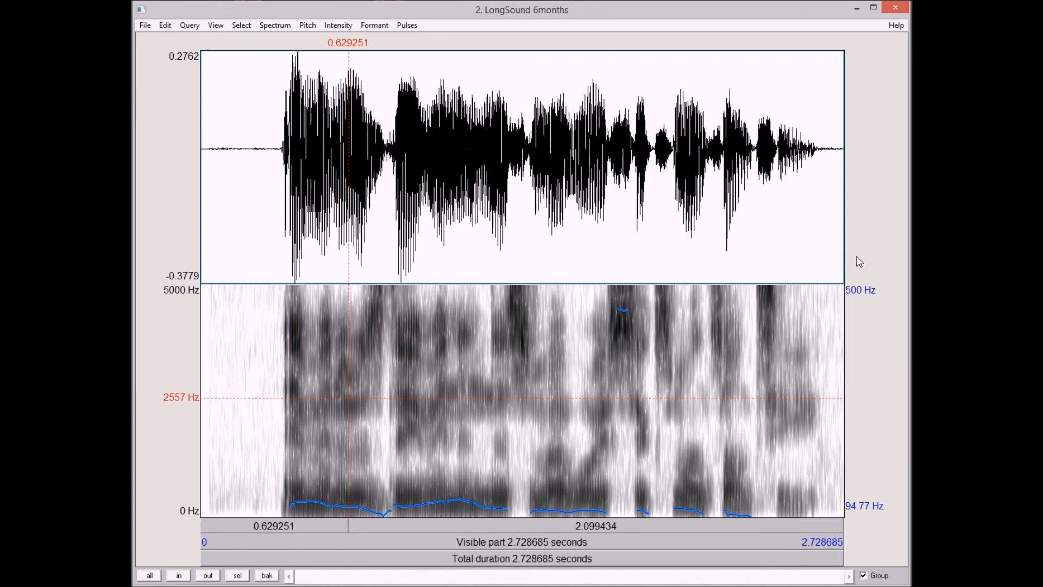
pyautogui.moveTo(577, 63)
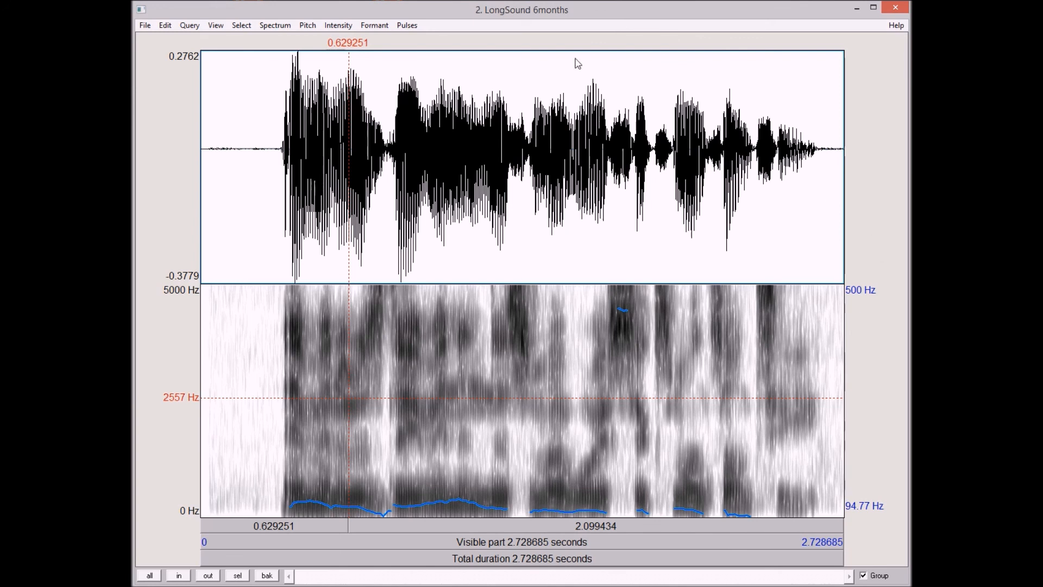
pyautogui.moveTo(525, 16)
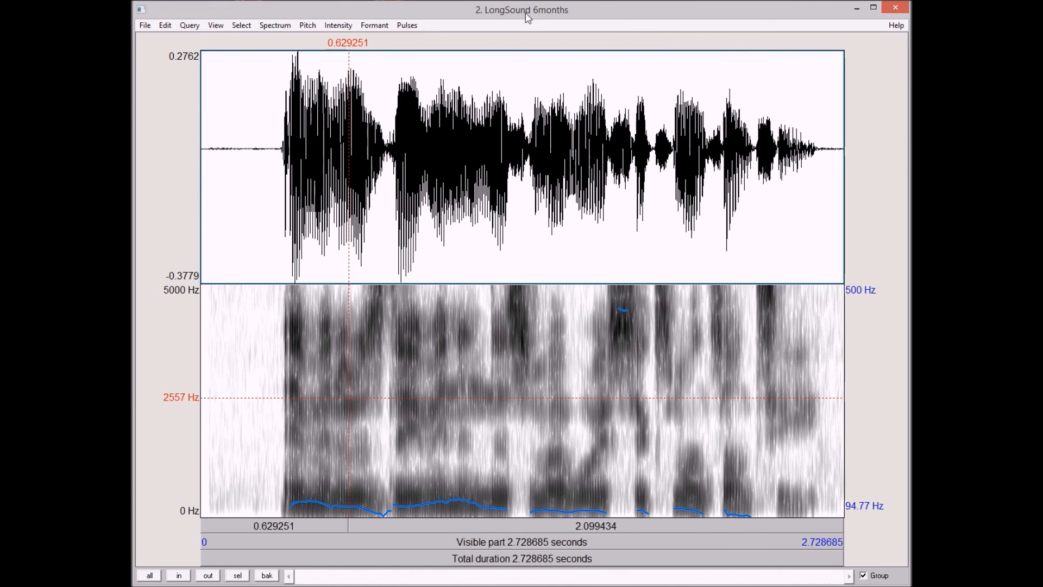